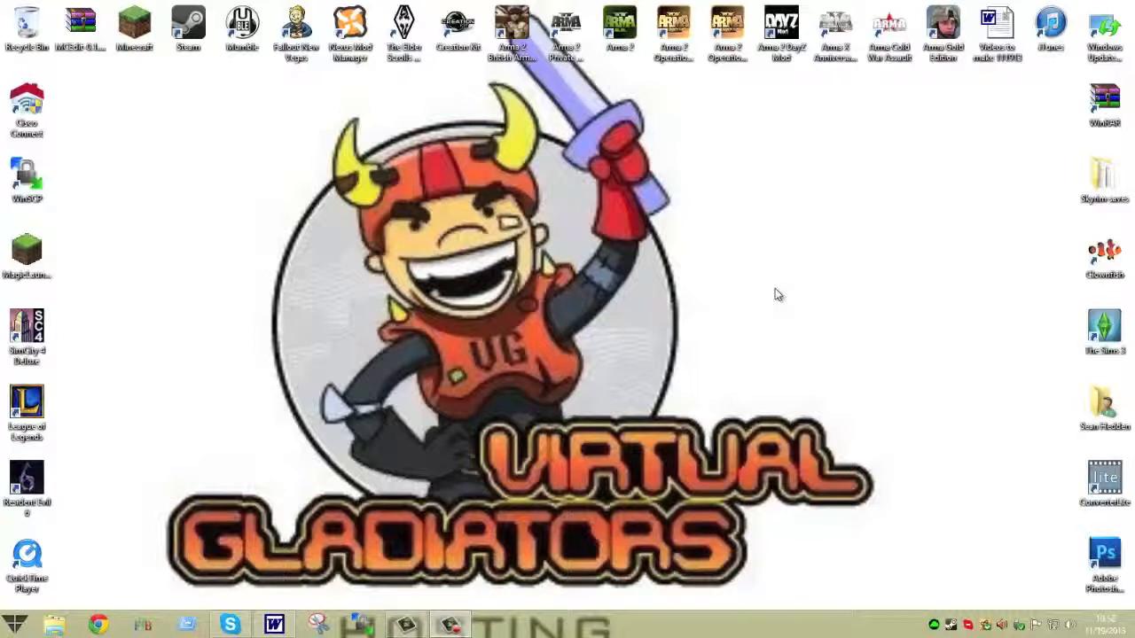
mouse_move(611, 331)
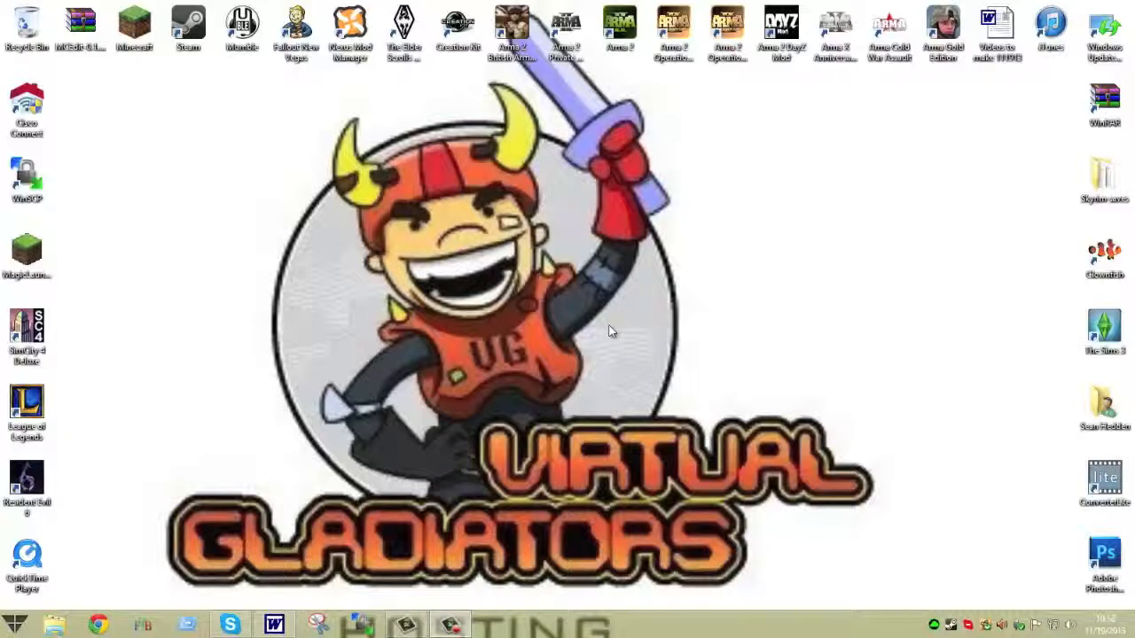
mouse_move(627, 244)
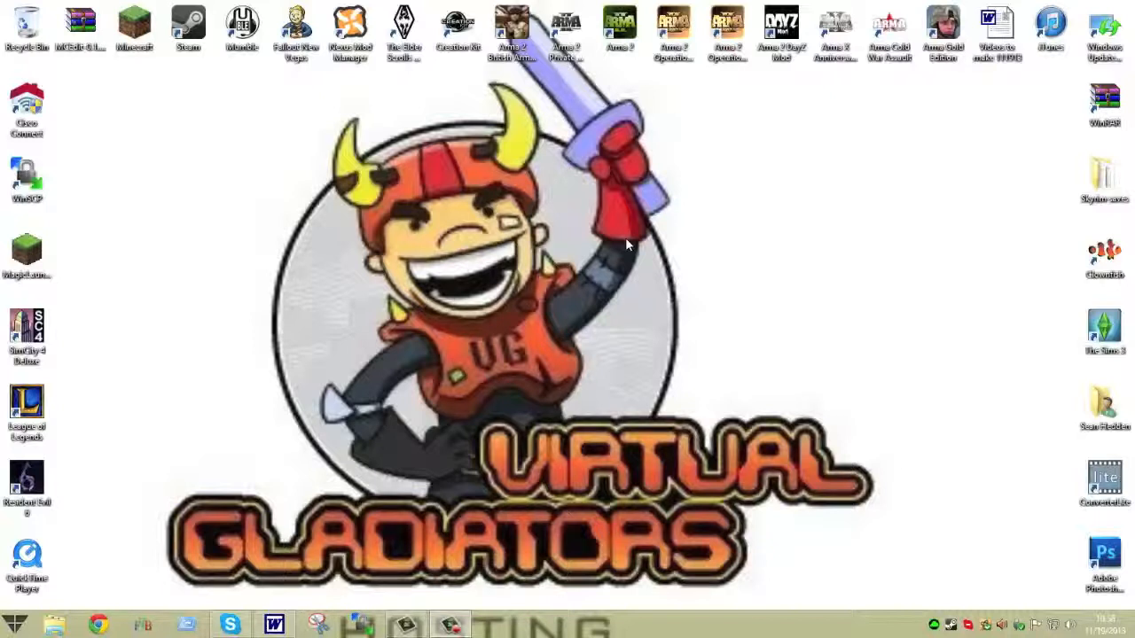
mouse_move(578, 323)
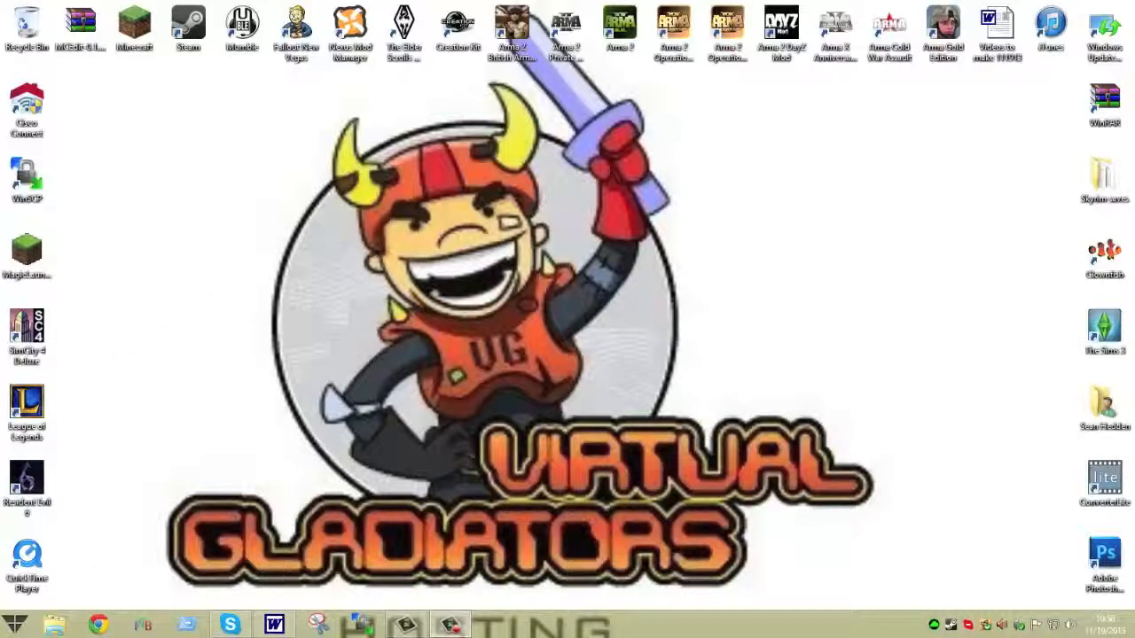
mouse_move(97, 624)
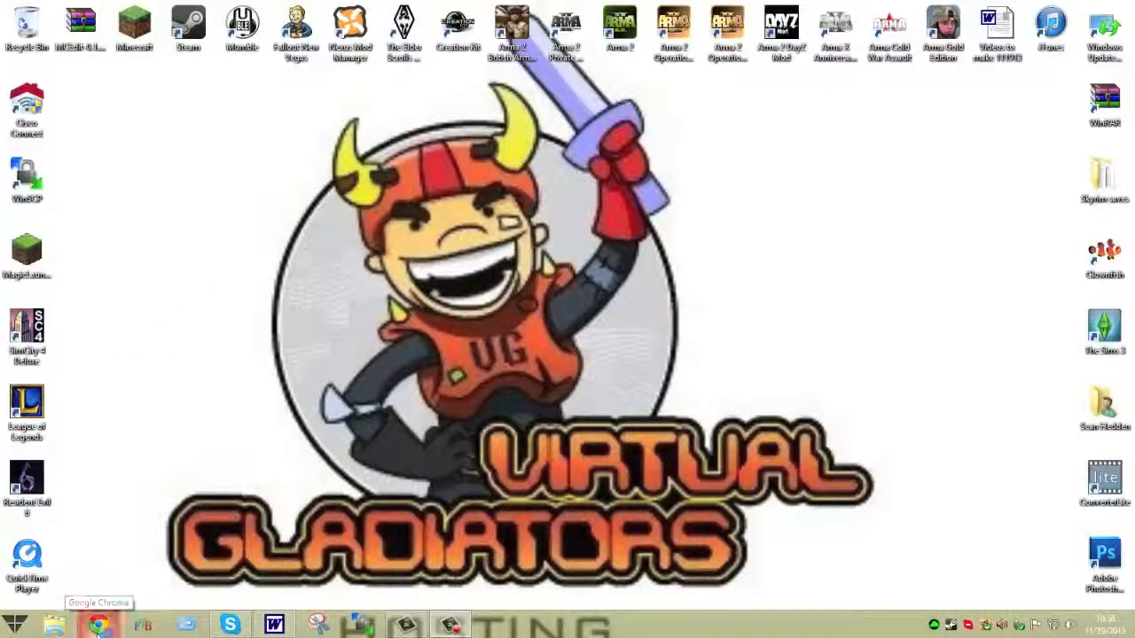
Load virtualgladiators.com in the Chrome address bar.
click(99, 624)
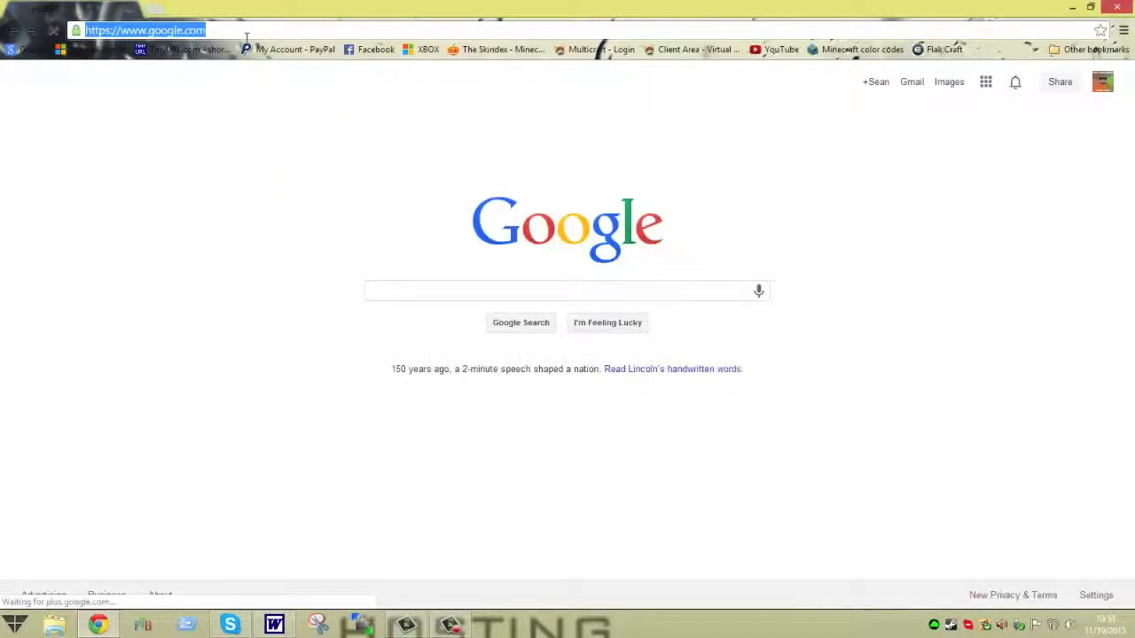
text(virtualgladiators.com)
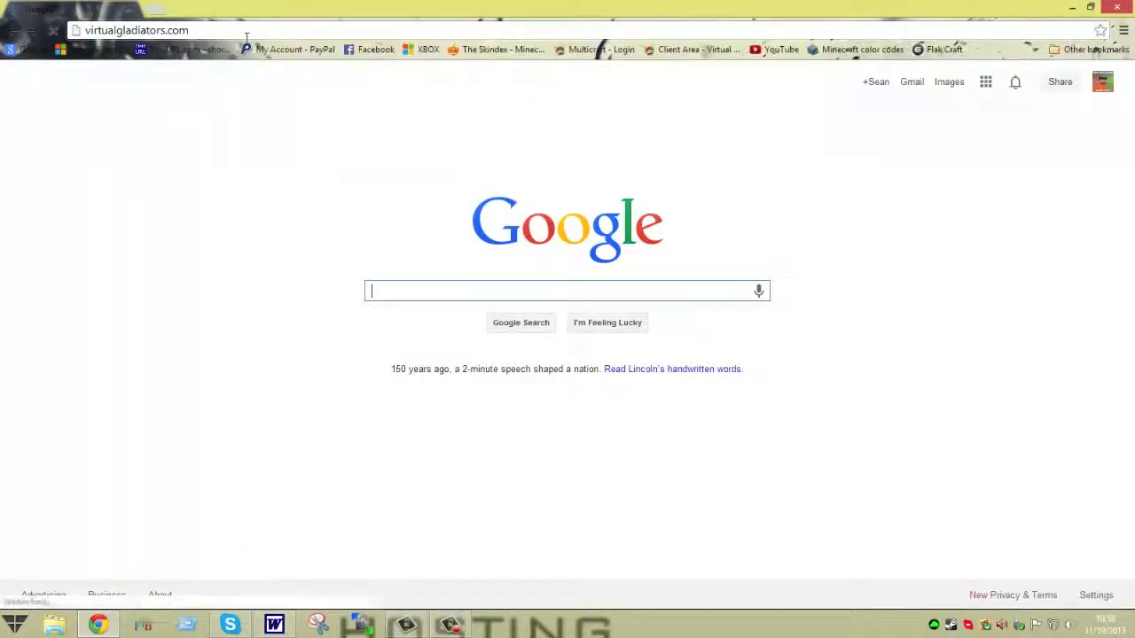
key(Return)
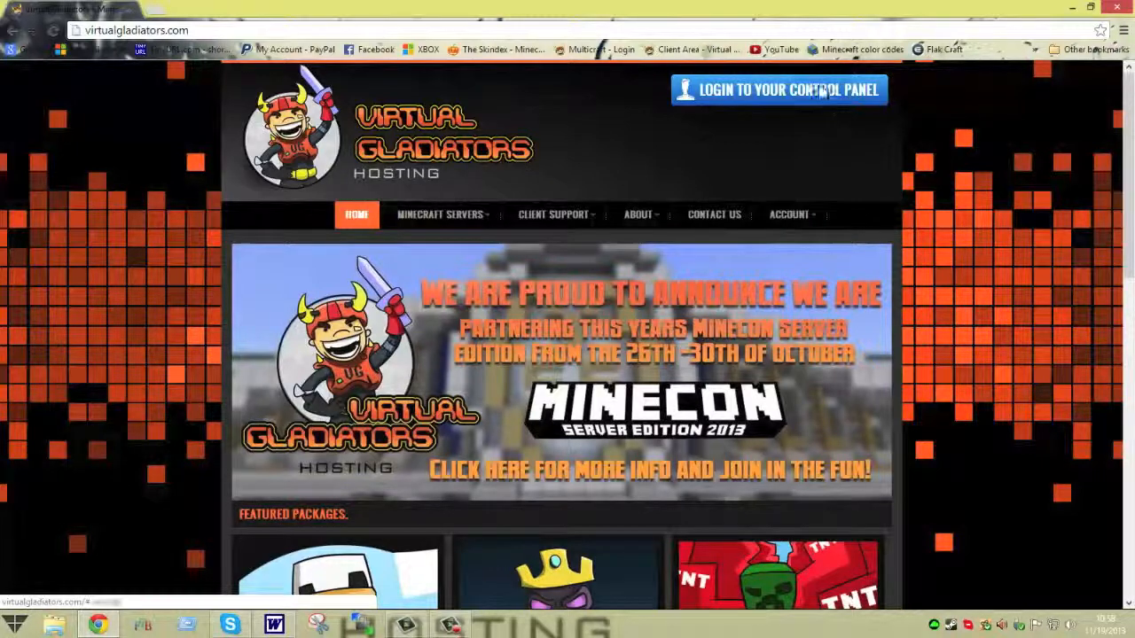
Log out of the control panel and log back in with 'Stay logged in' ticked.
click(778, 89)
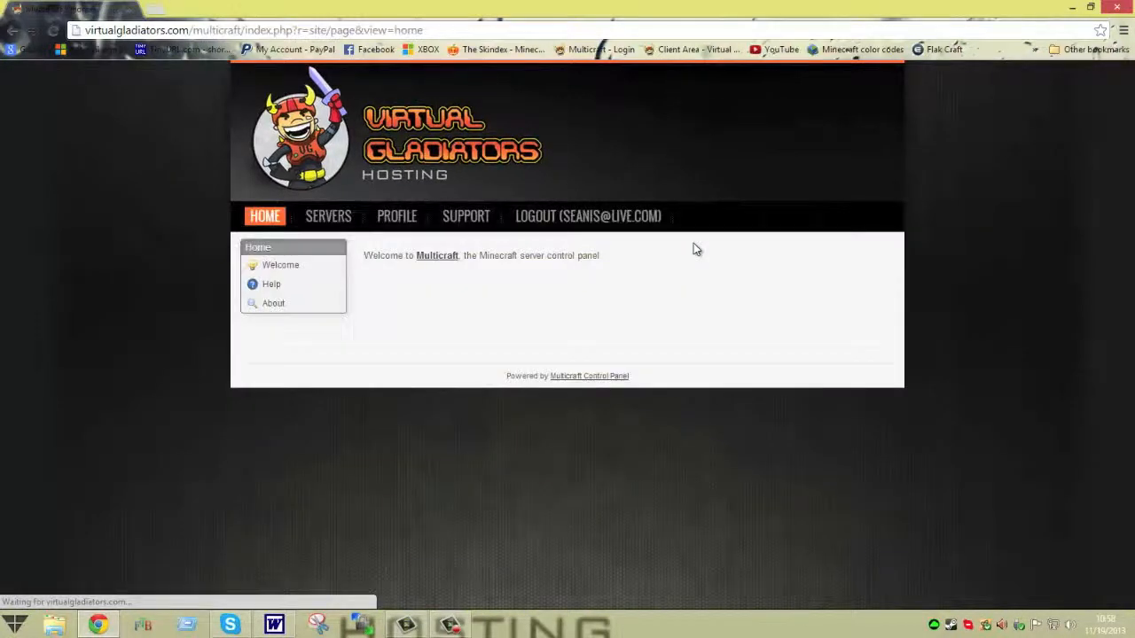
mouse_move(588, 216)
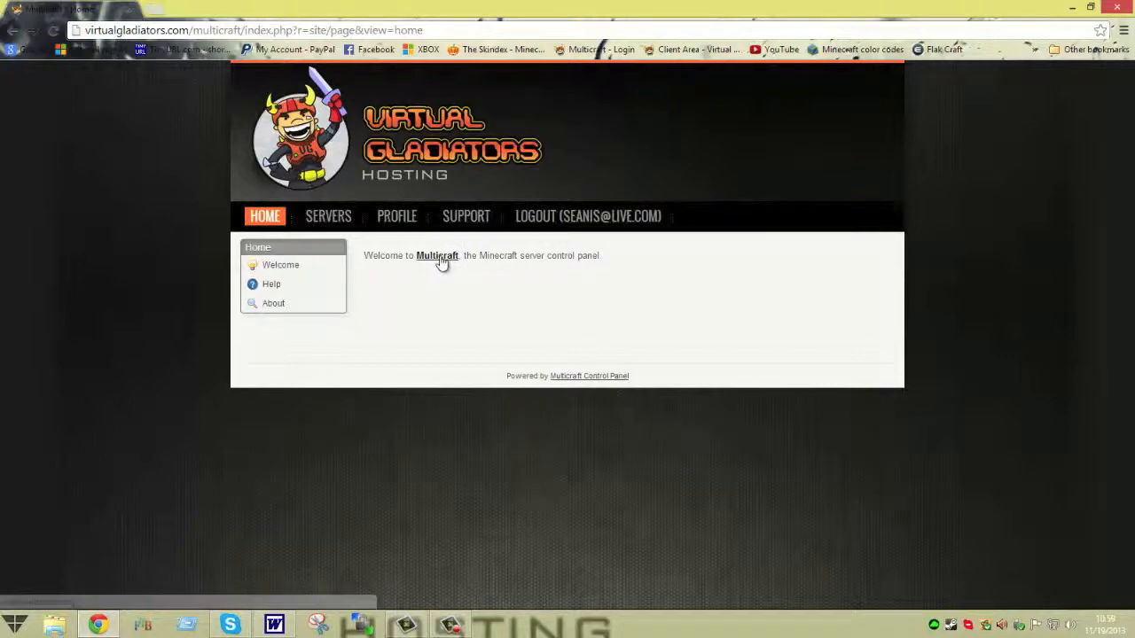
click(436, 255)
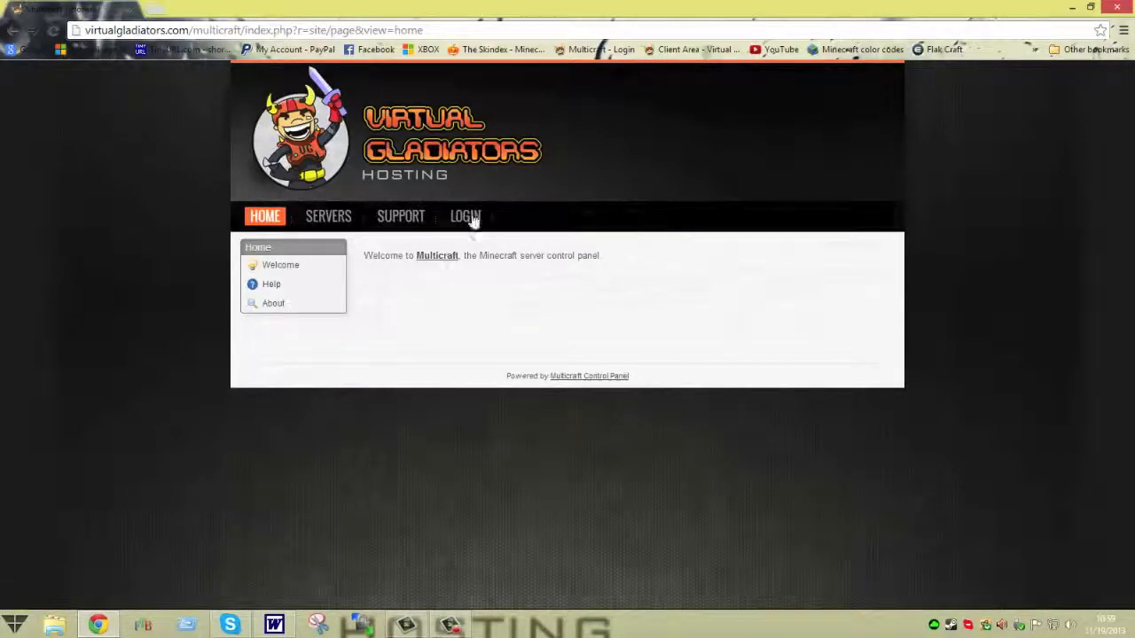
click(464, 216)
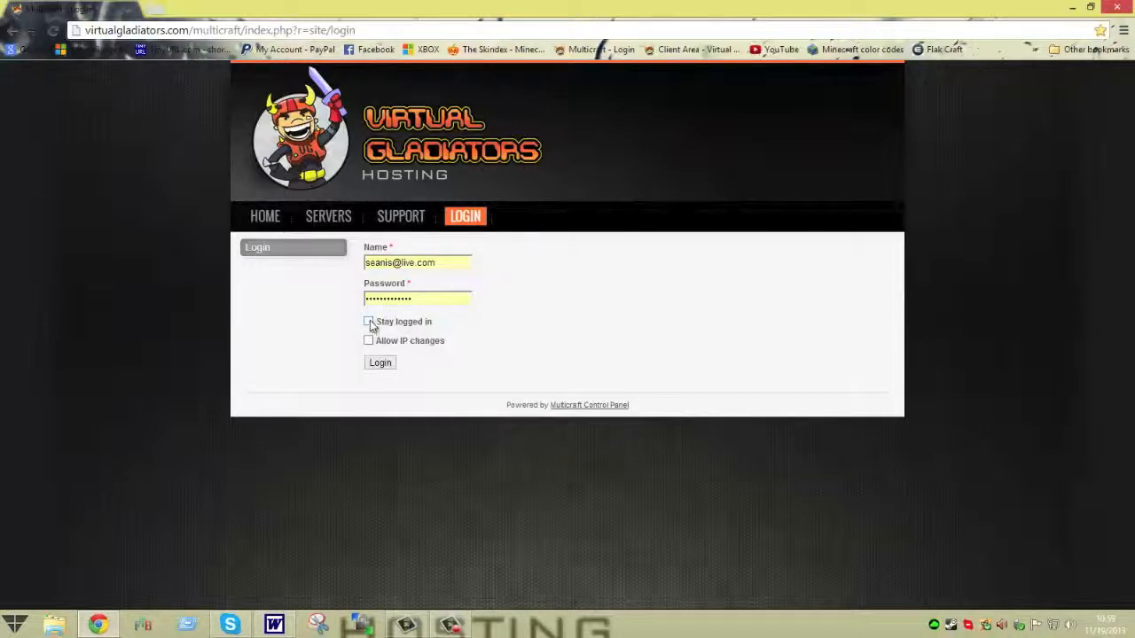
click(369, 320)
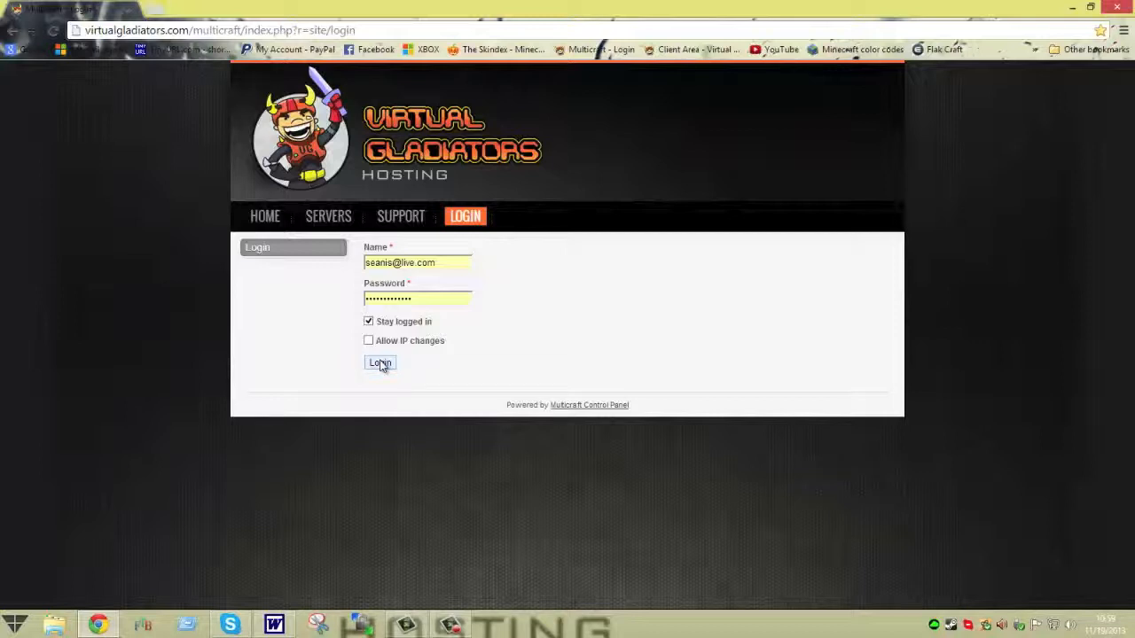
click(380, 362)
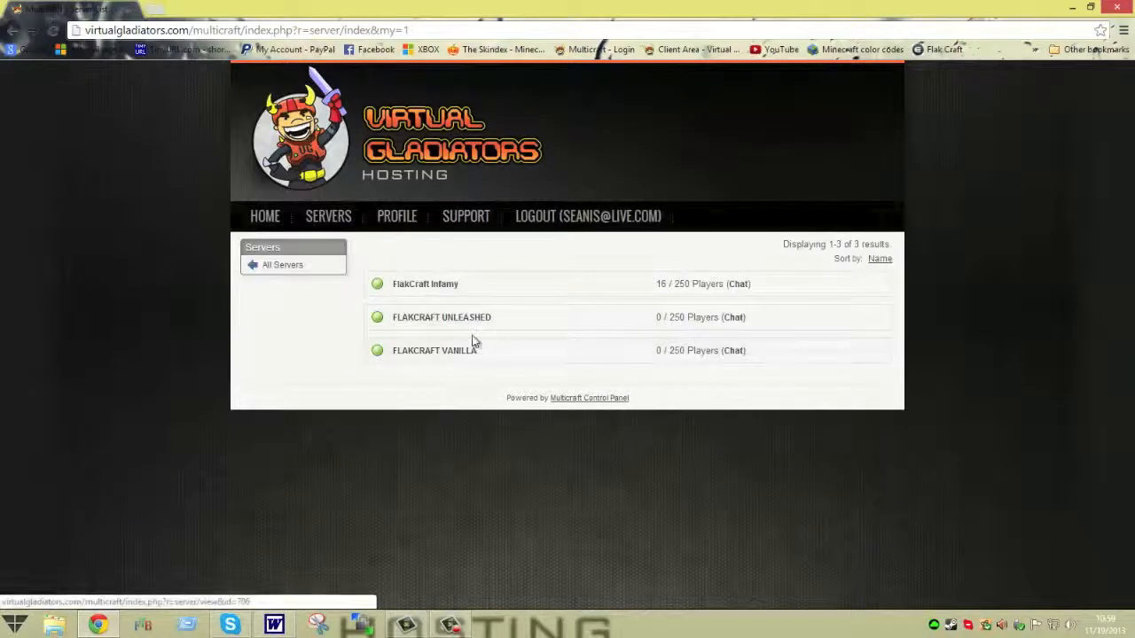
mouse_move(447, 292)
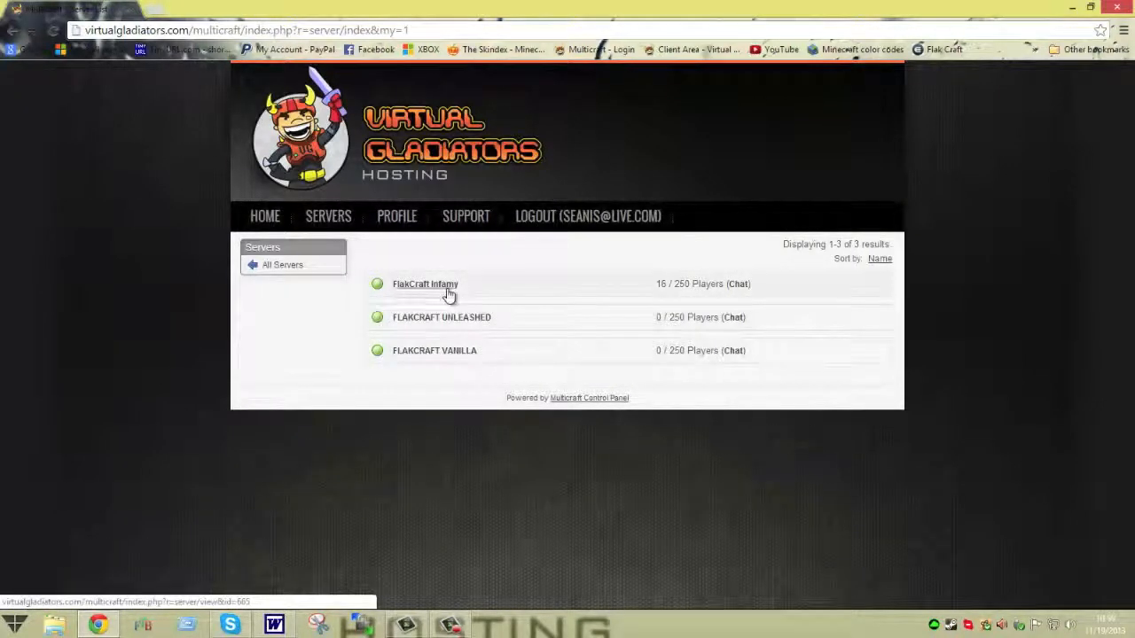
mouse_move(477, 298)
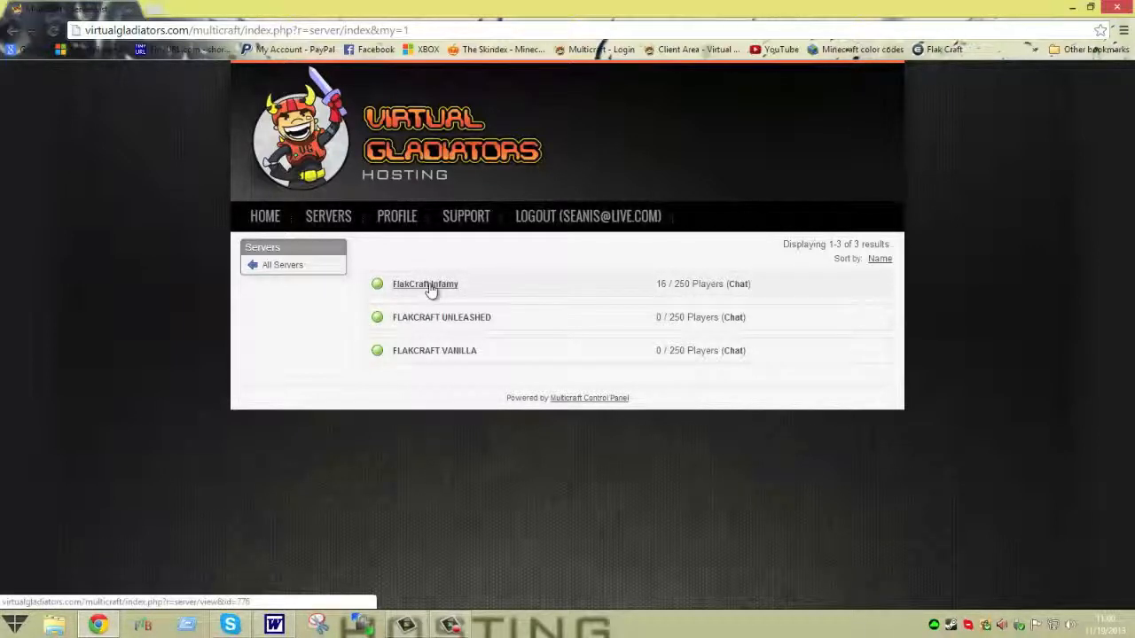
Select FlakCraft Infamy from the server list to show its status page.
click(426, 283)
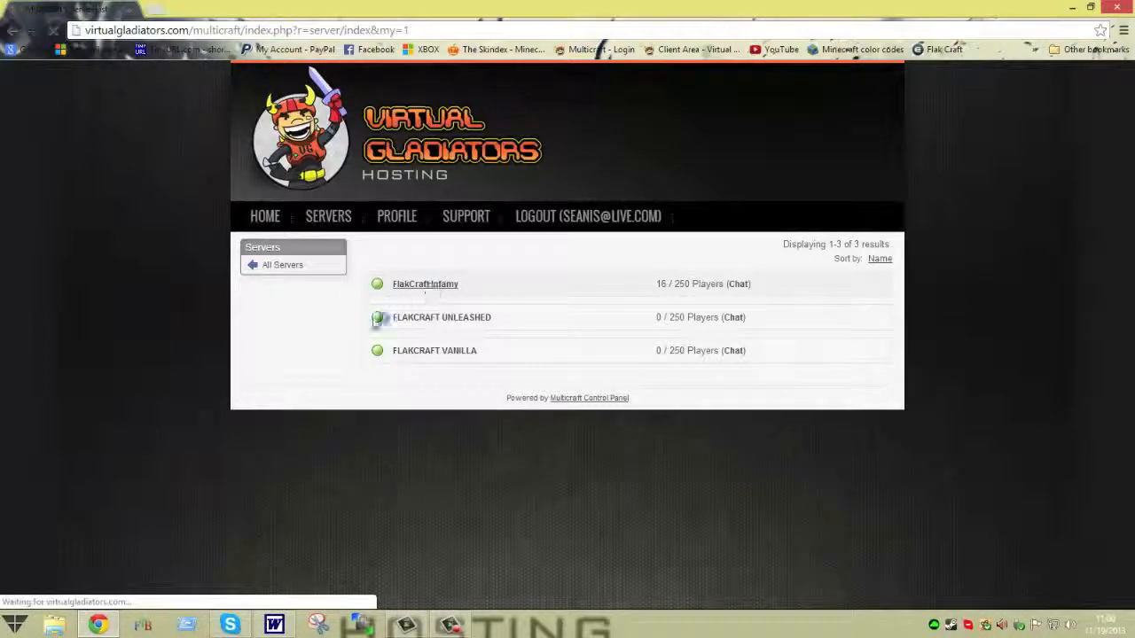
click(426, 284)
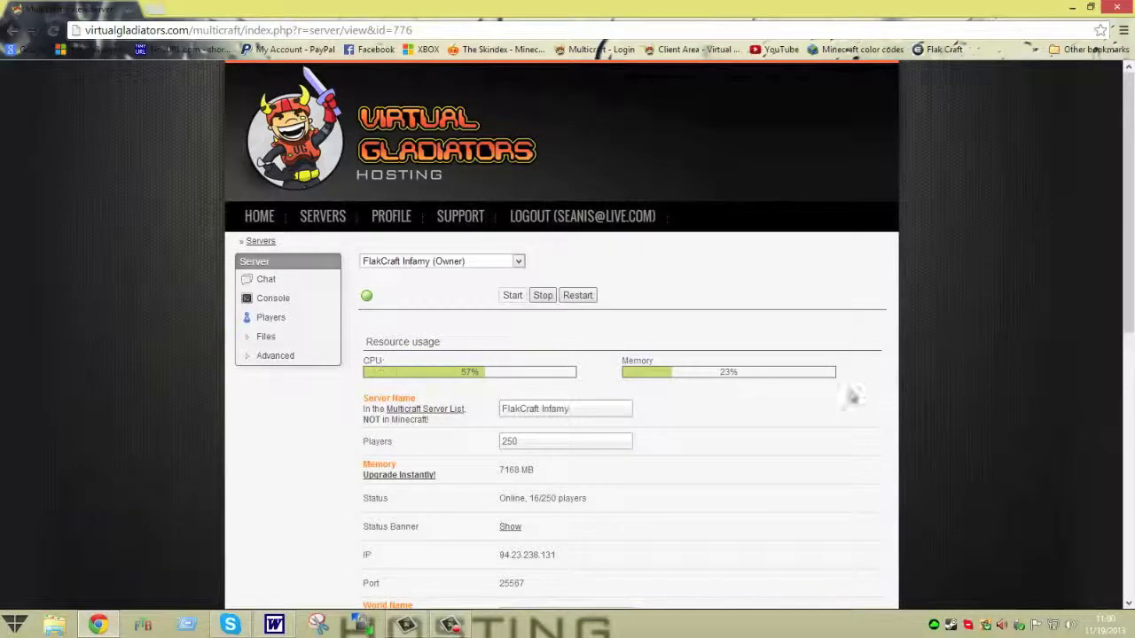
Reach FTP File Access from the Files section of the FlakCraft Infamy sidebar.
scroll(down, 3)
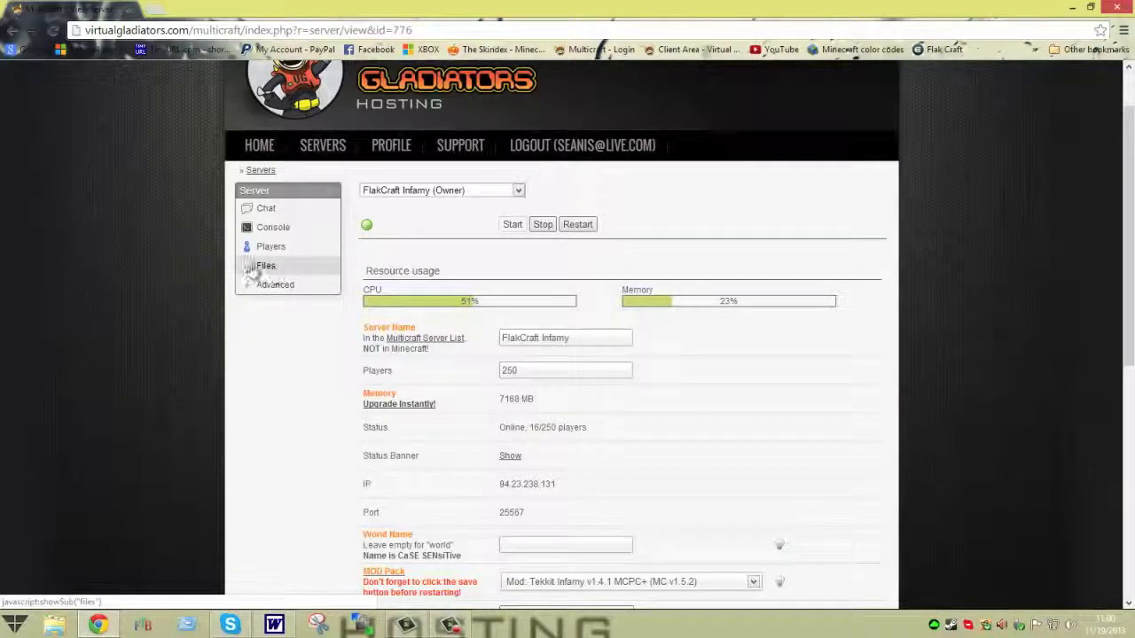
click(266, 266)
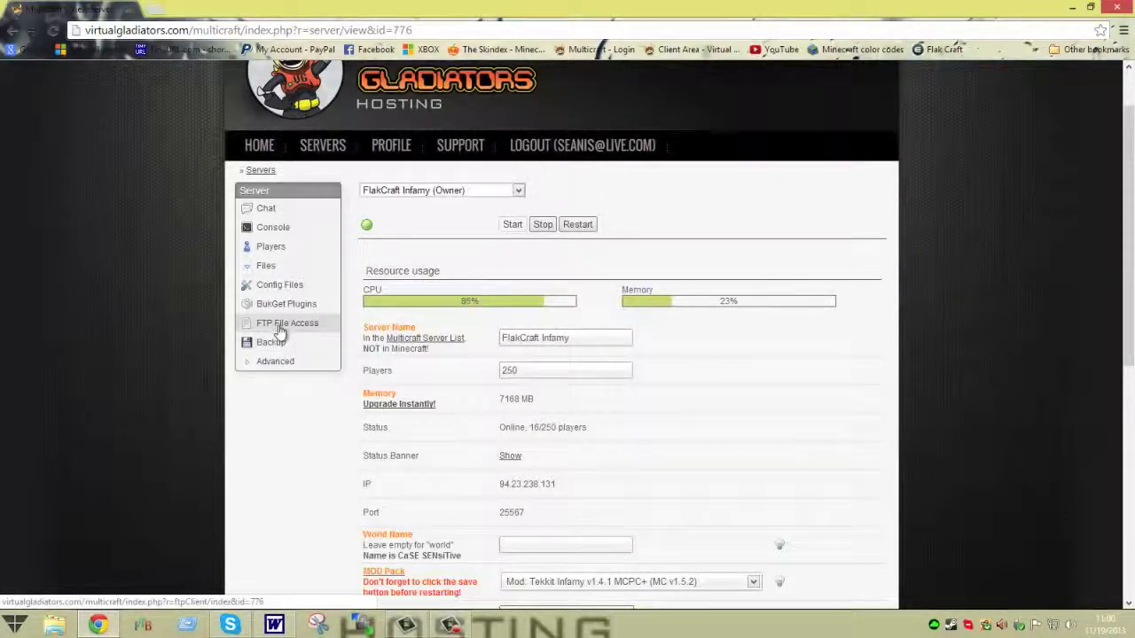
click(287, 323)
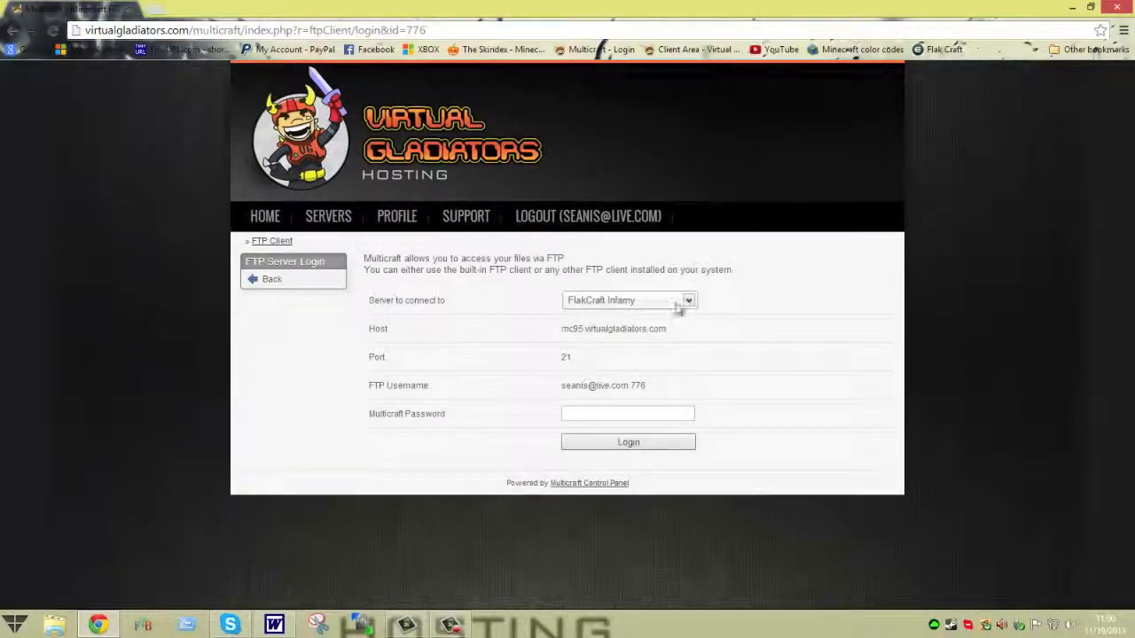
mouse_move(421, 309)
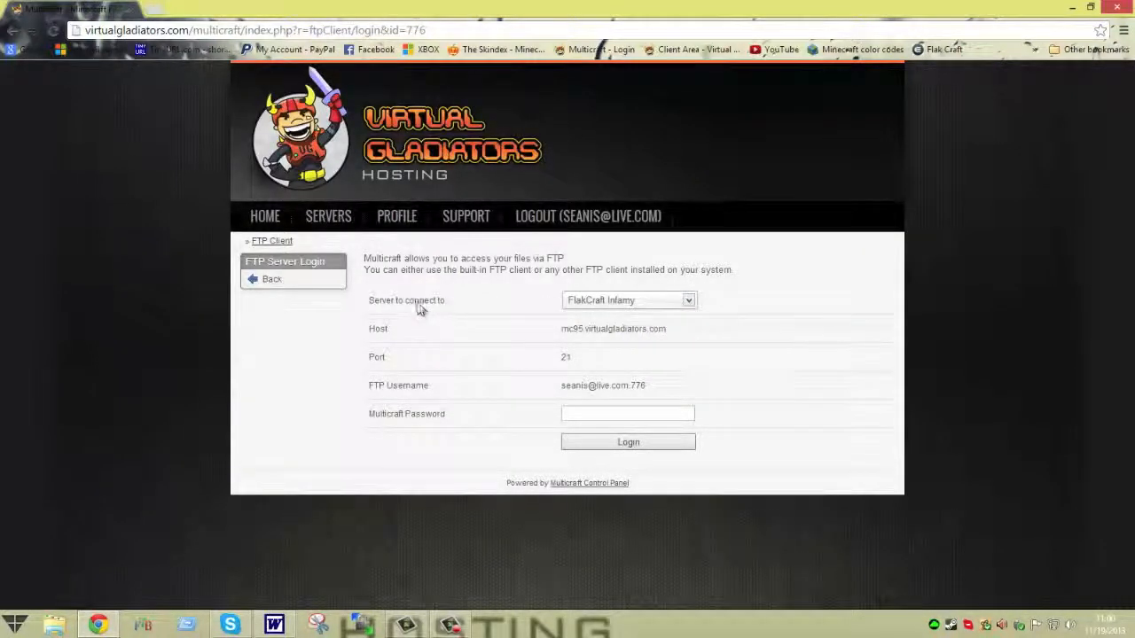
mouse_move(565, 323)
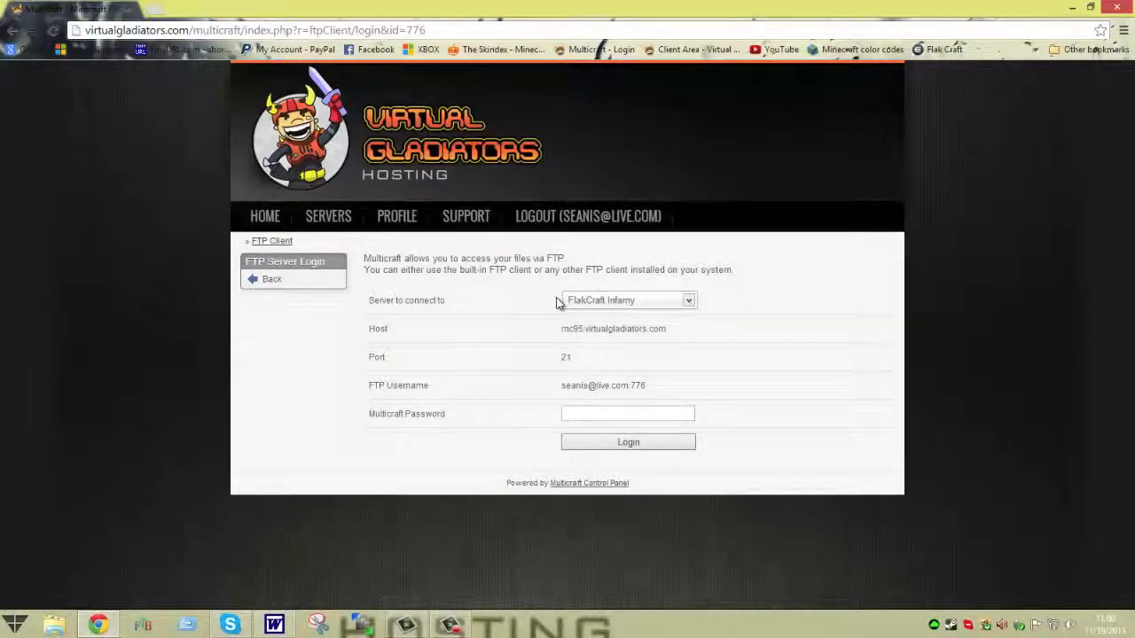
mouse_move(595, 316)
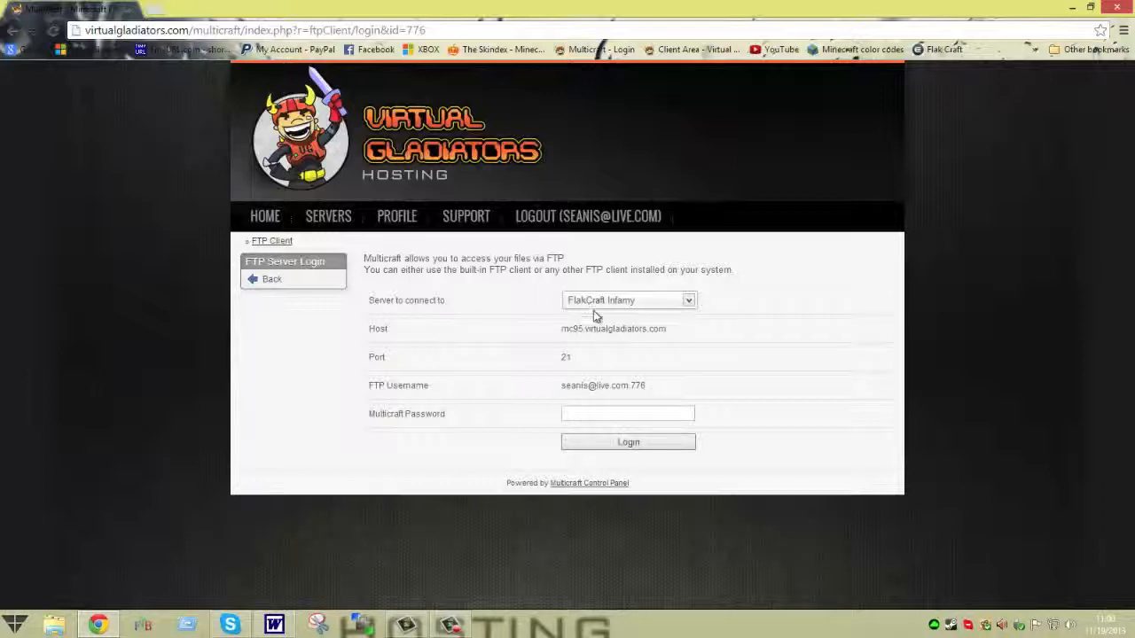
mouse_move(427, 335)
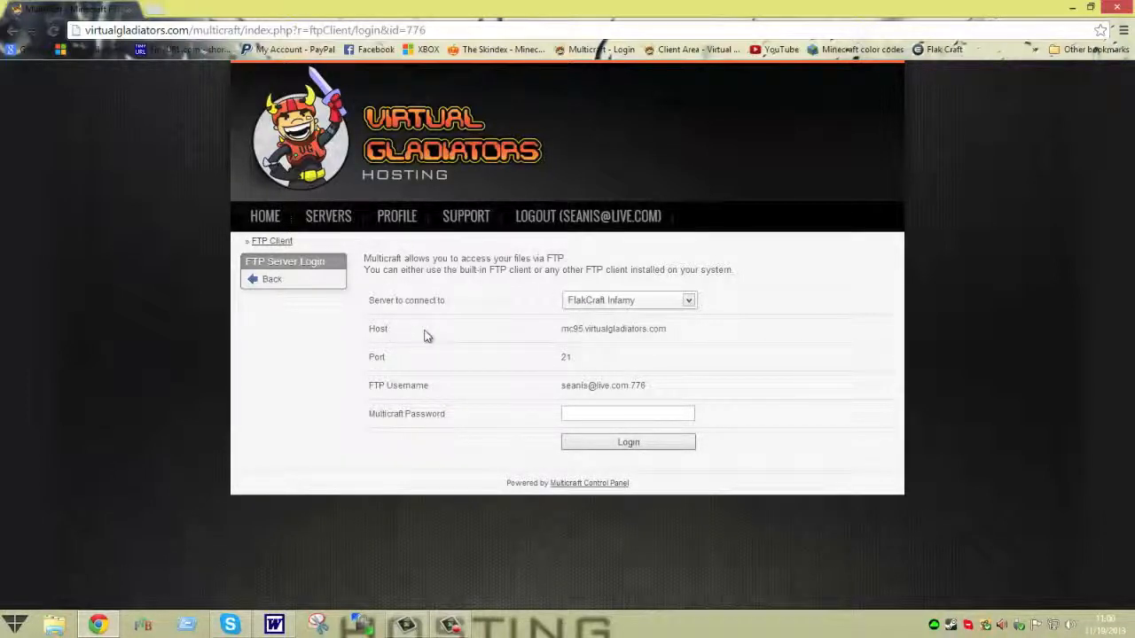
mouse_move(461, 376)
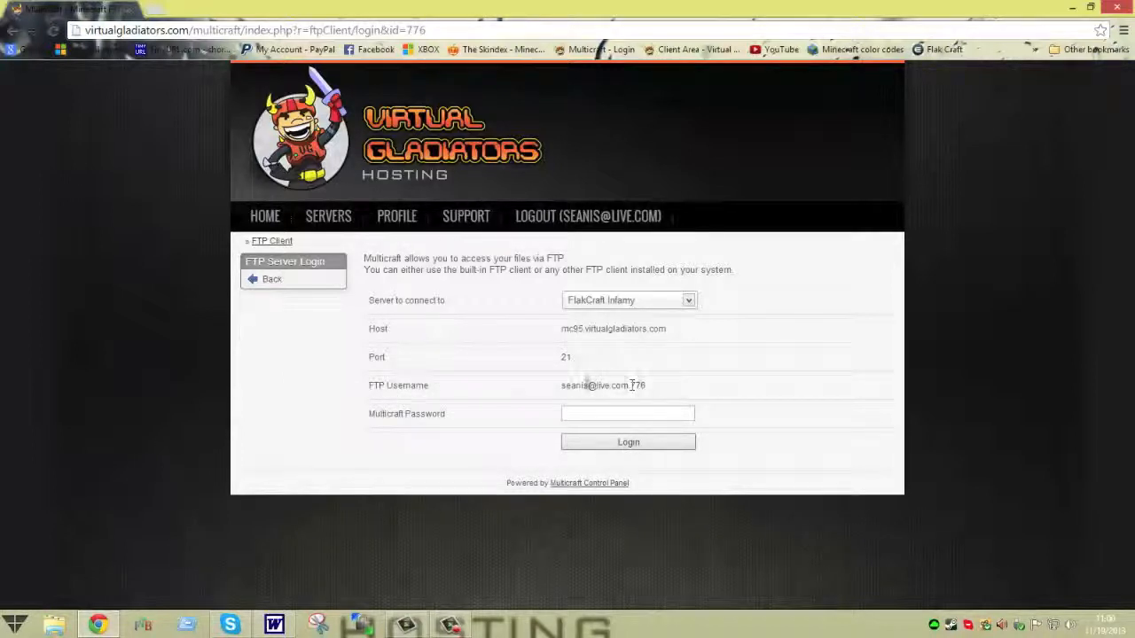
mouse_move(399, 422)
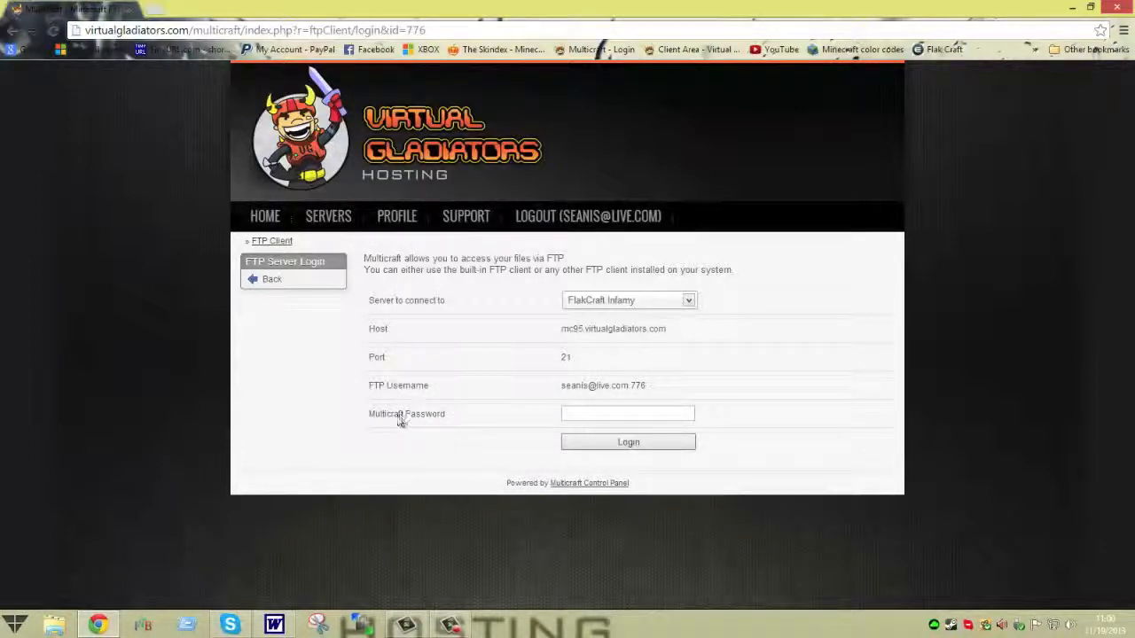
Enter the Multicraft password and log in to the FTP file browser.
click(628, 413)
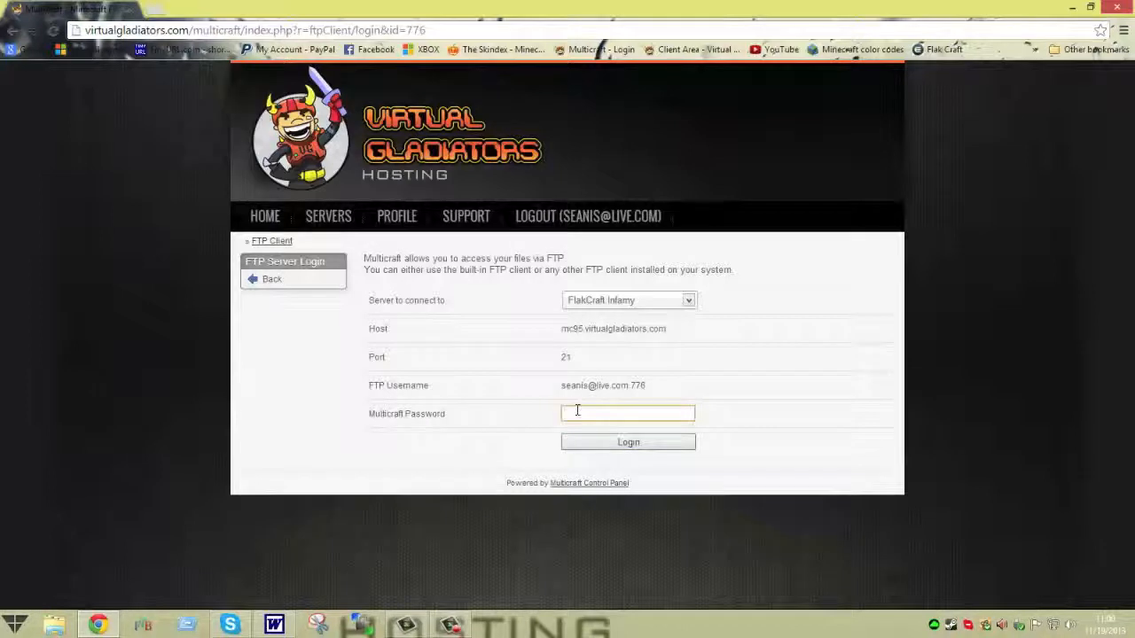
text(password)
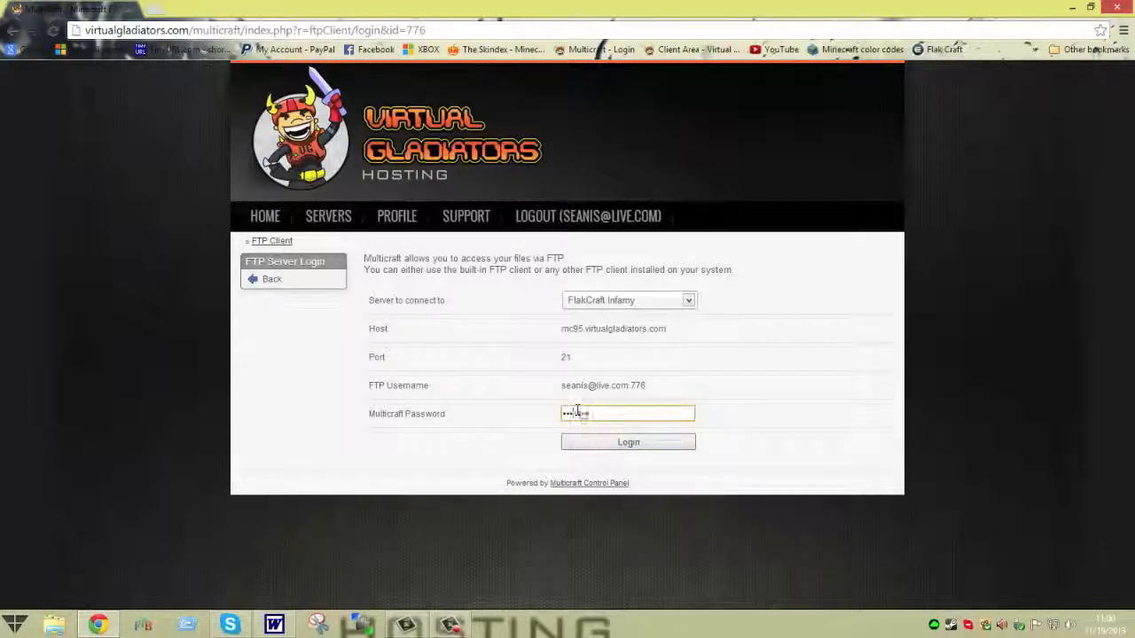
text(password)
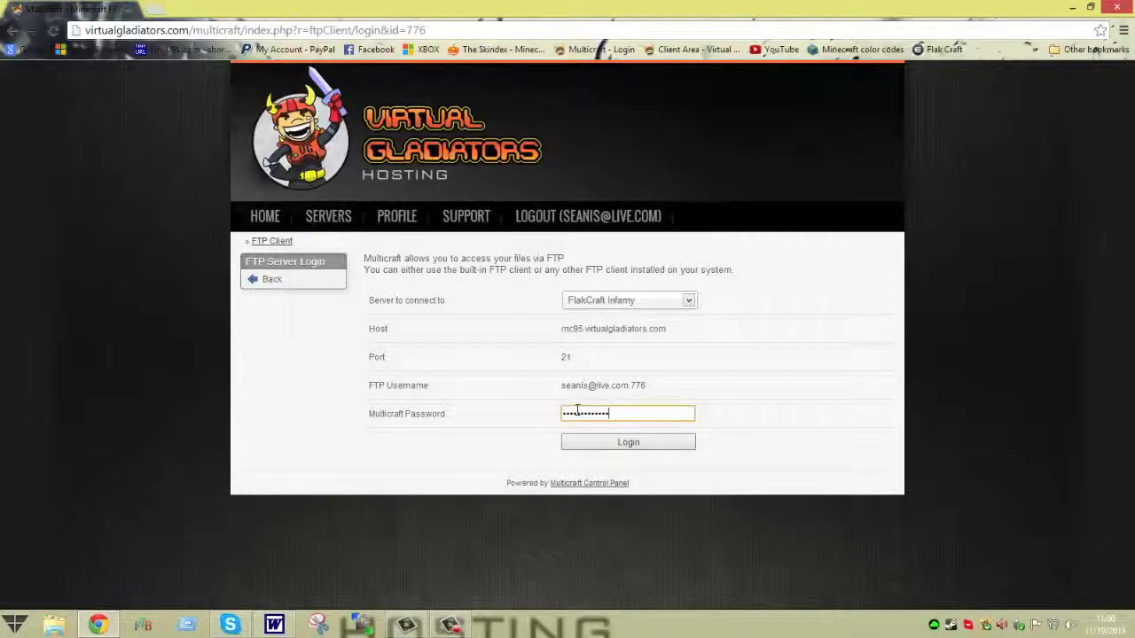
click(627, 442)
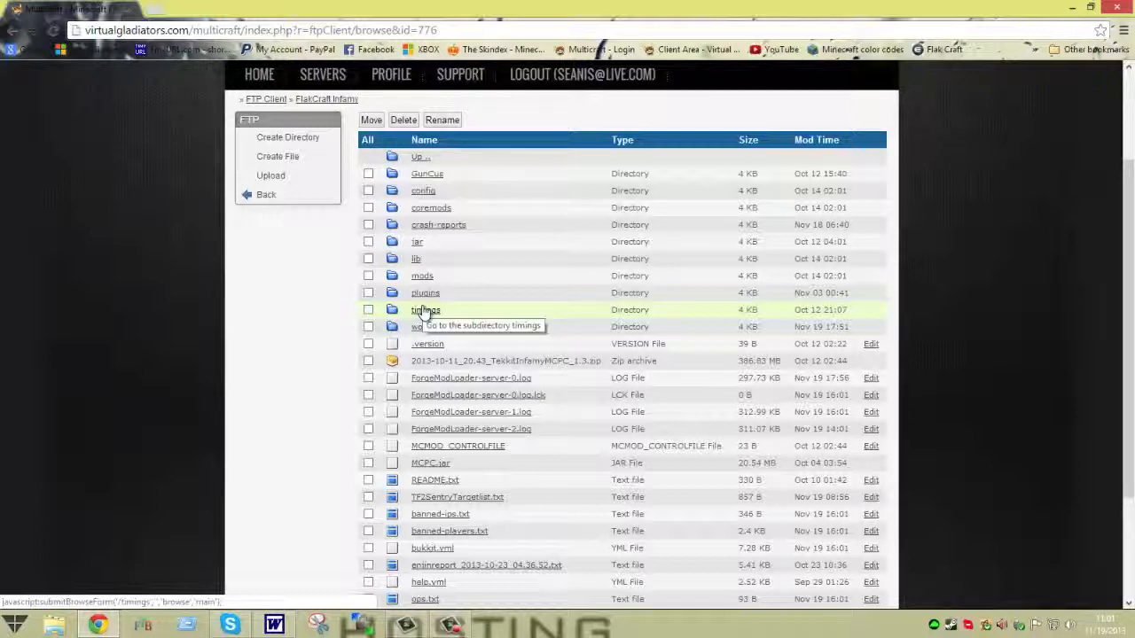
mouse_move(588, 202)
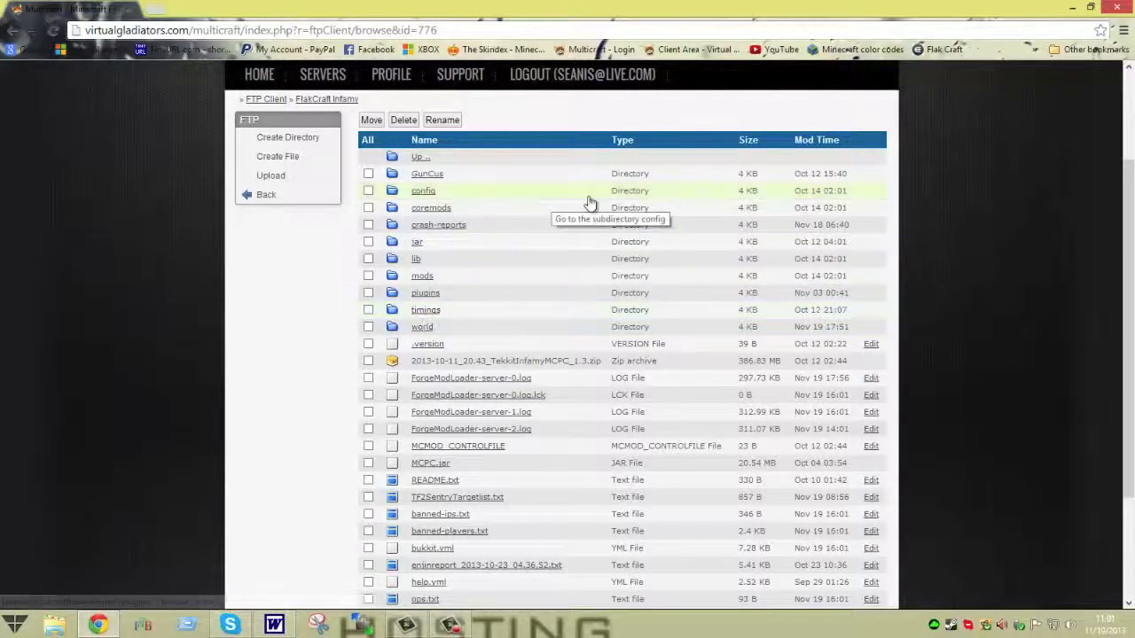
mouse_move(925, 57)
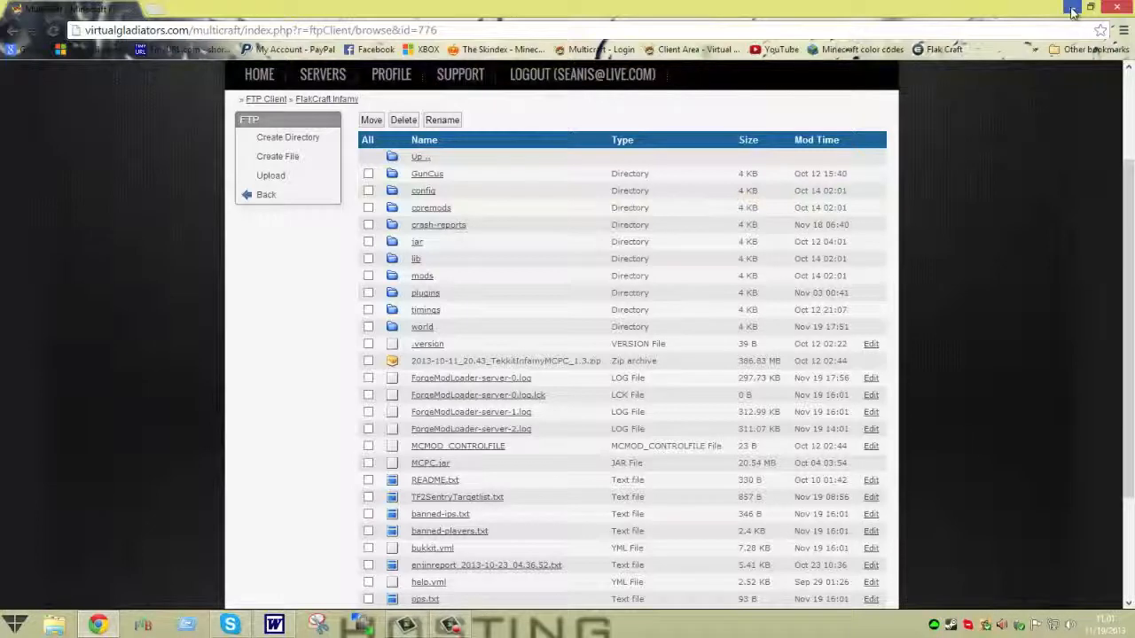
Minimise the browser after reviewing the FTP file listing, revealing the desktop.
click(1073, 9)
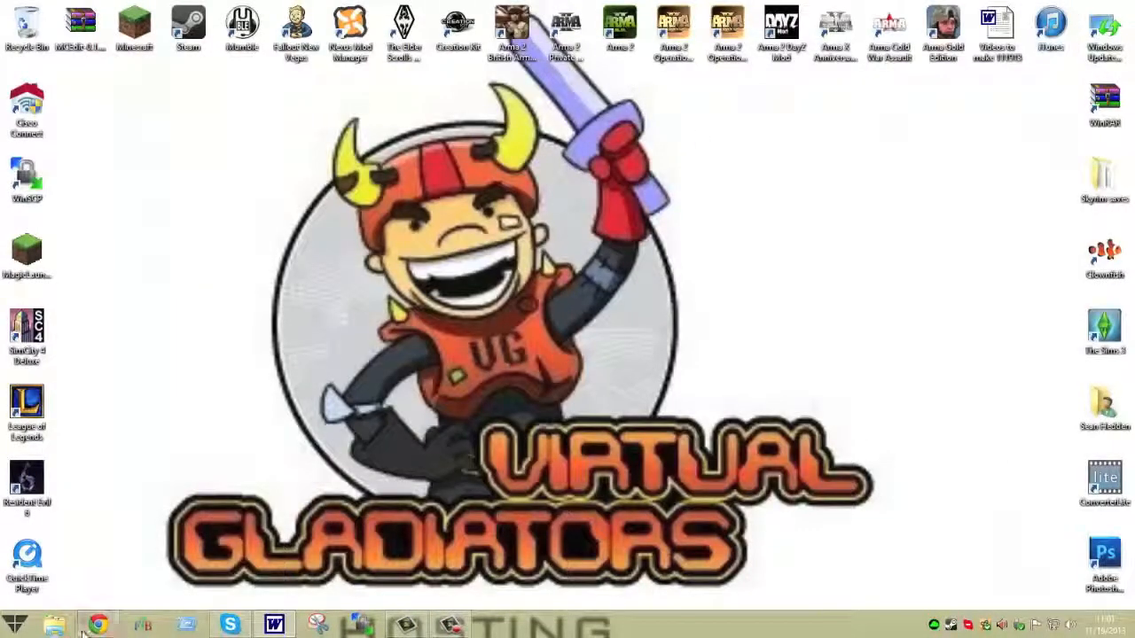
Restore Chrome and search Google for 'ftp client', scrolling the results.
click(97, 624)
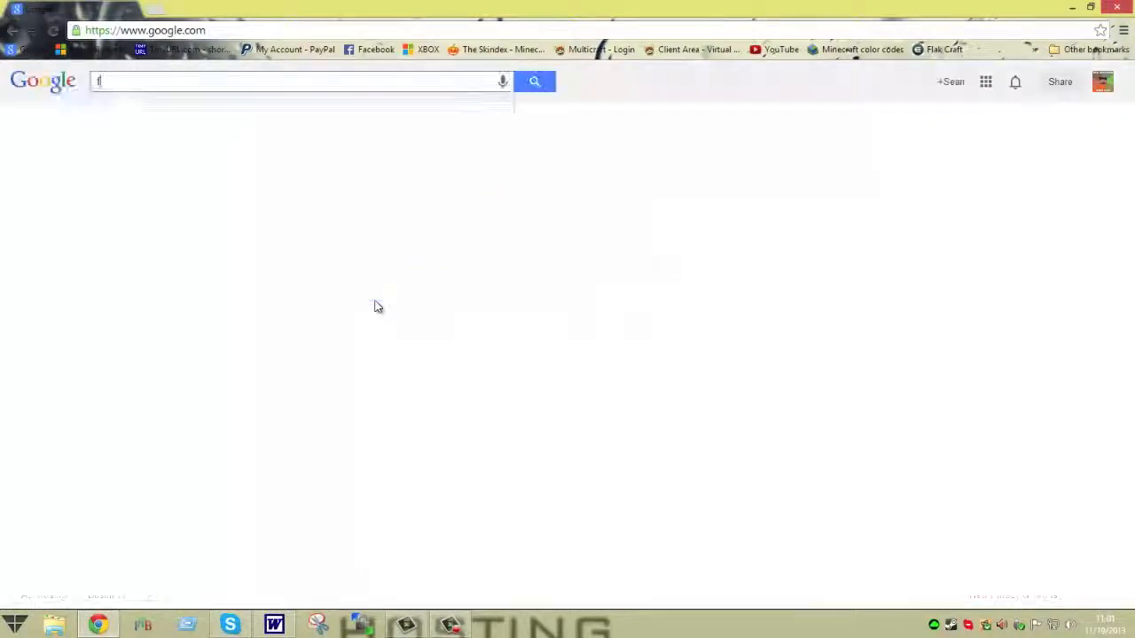
text(tp)
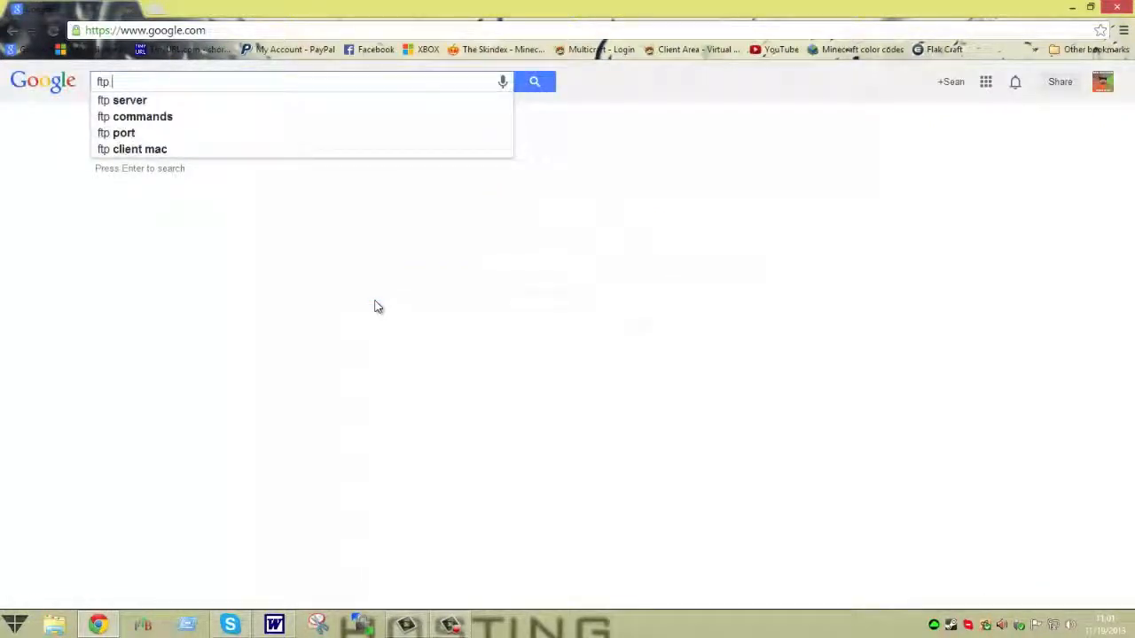
text(u)
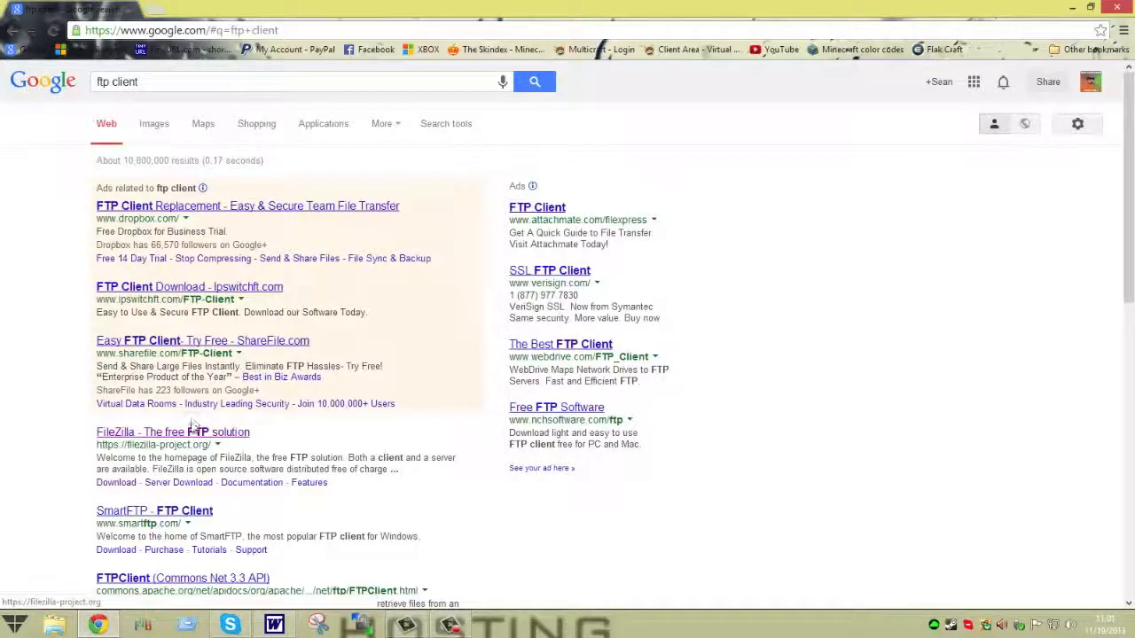
scroll(down, 3)
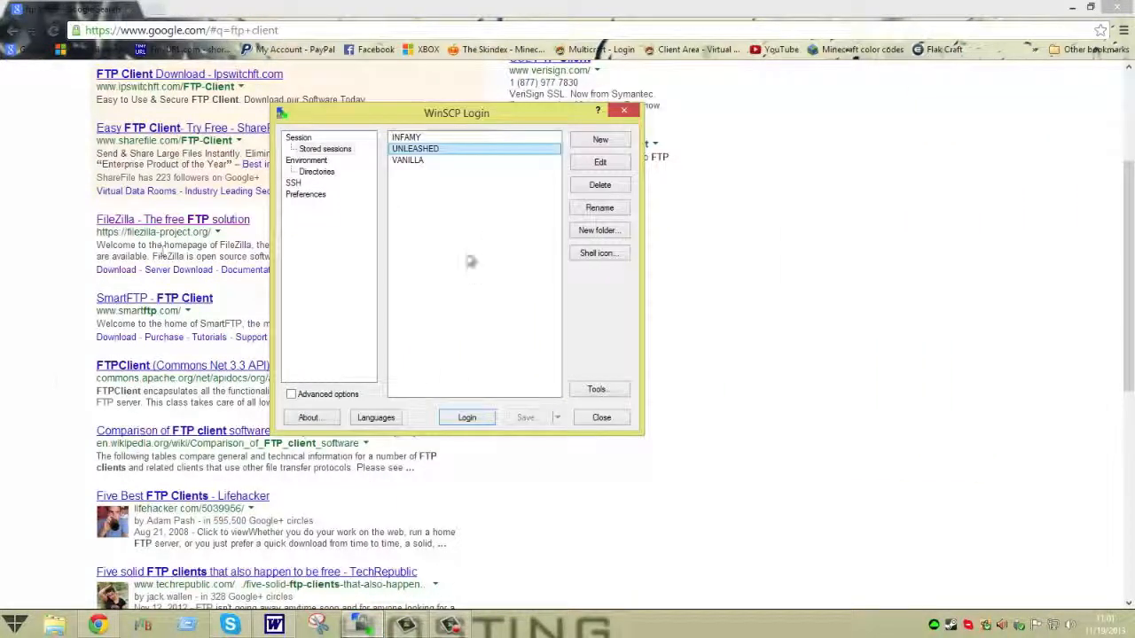
mouse_move(479, 310)
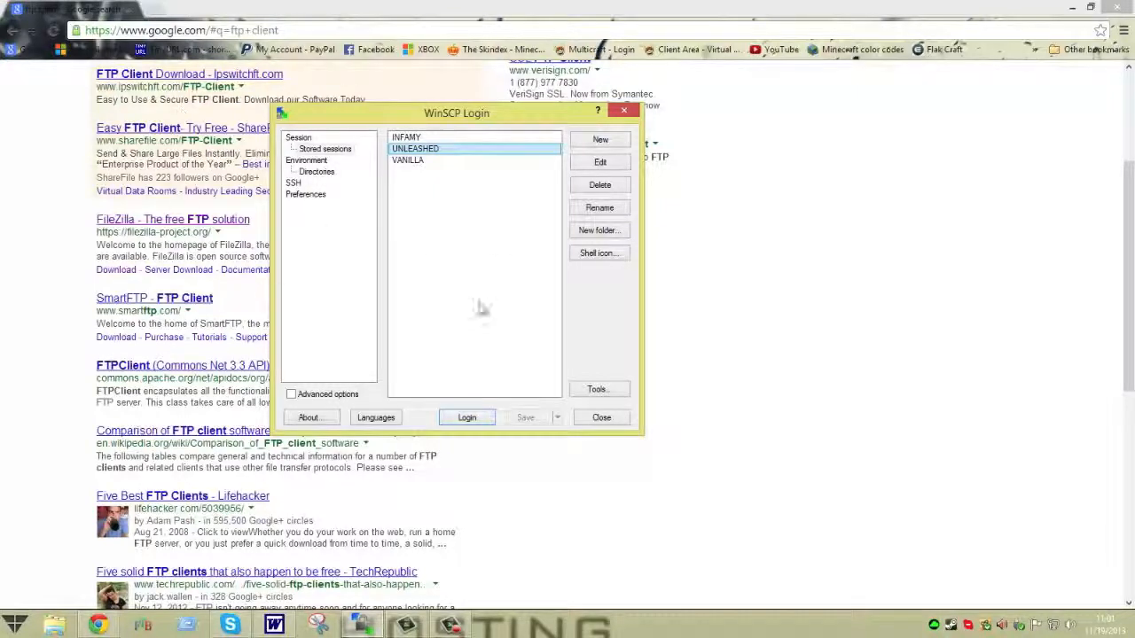
mouse_move(394, 128)
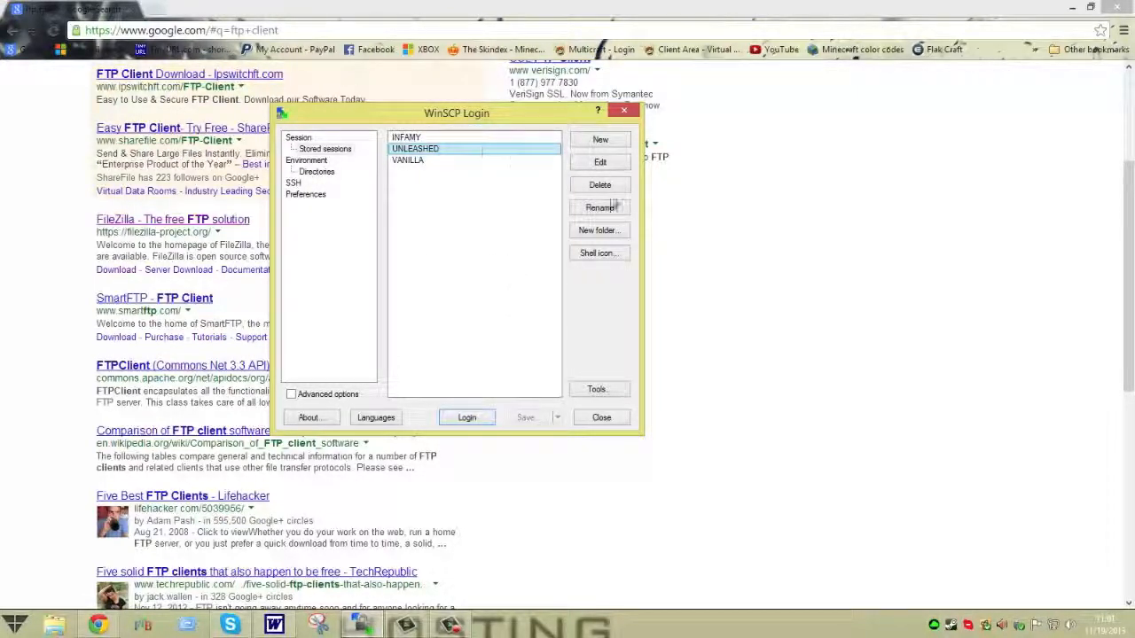
Dismiss the new-session dialog, relaunch WinSCP and connect to the stored UNLEASHED session.
click(599, 138)
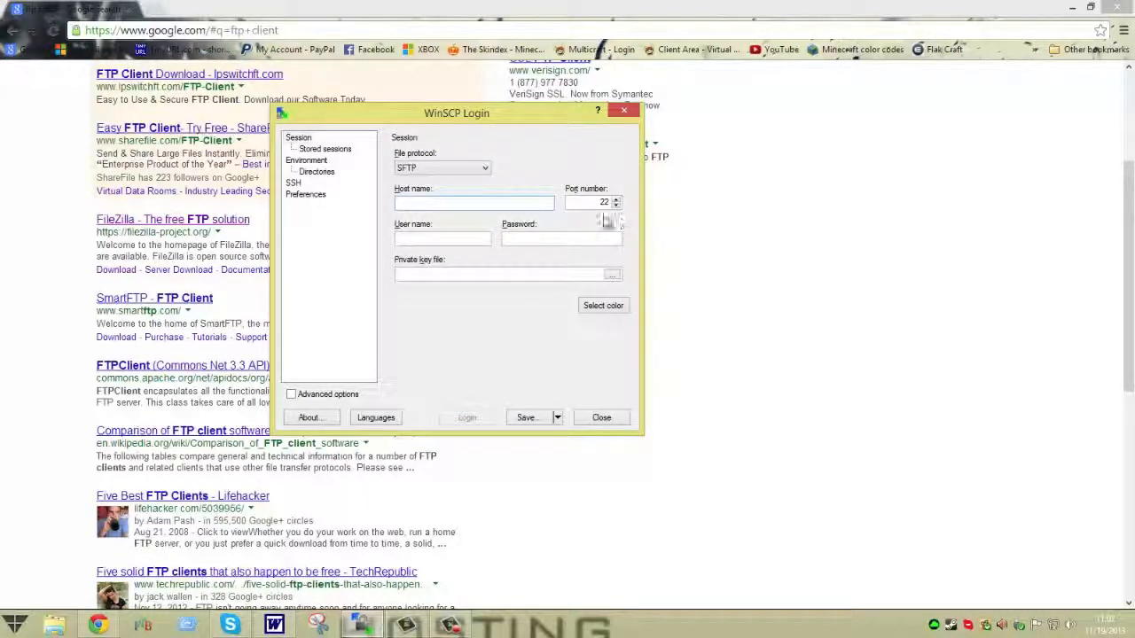
mouse_move(475, 257)
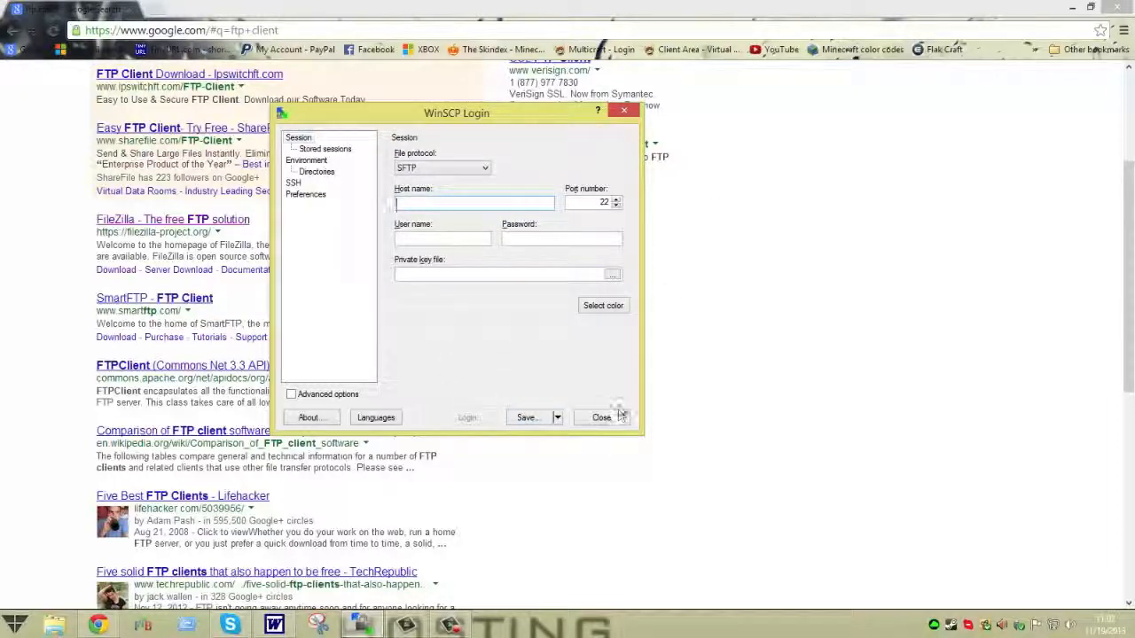
click(601, 418)
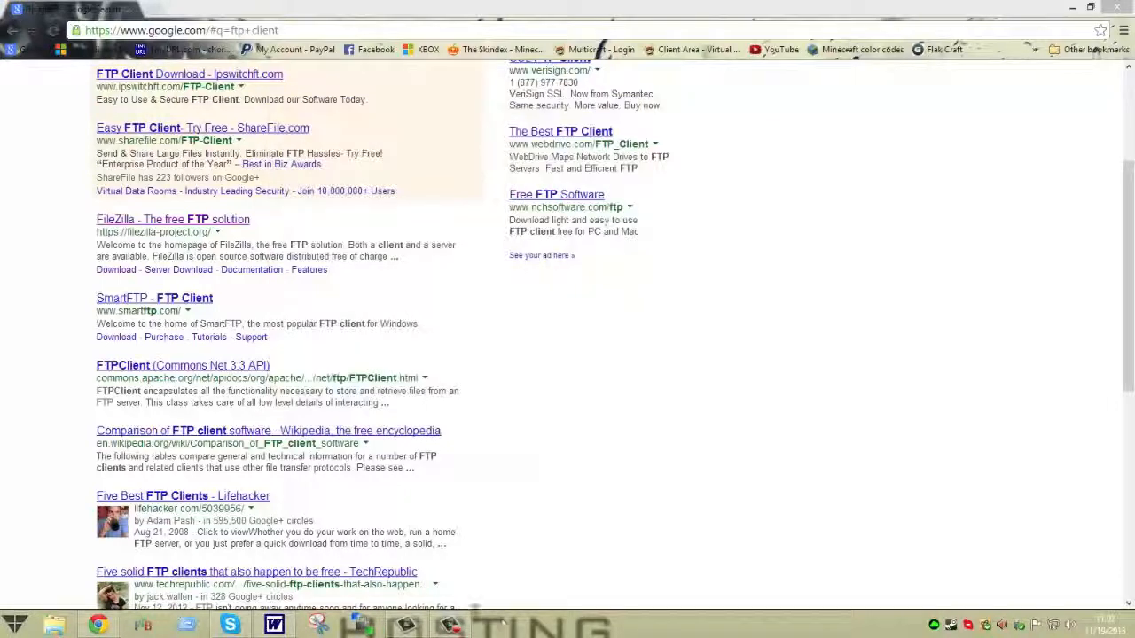
click(361, 625)
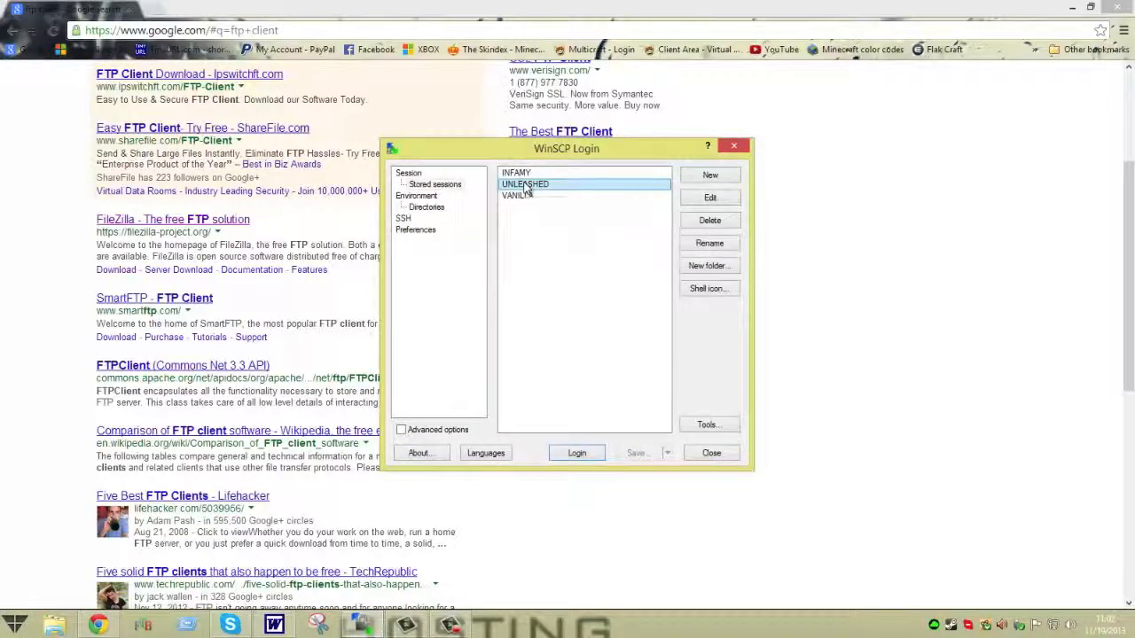
click(577, 454)
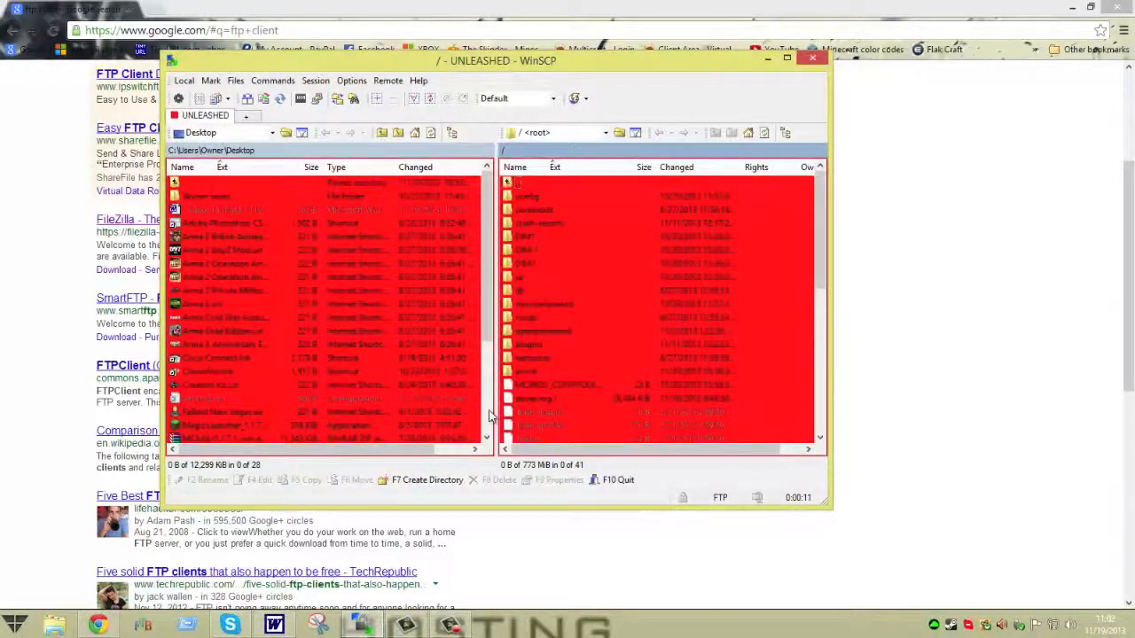
Inspect the local and remote panels, then close the WinSCP session window.
click(542, 304)
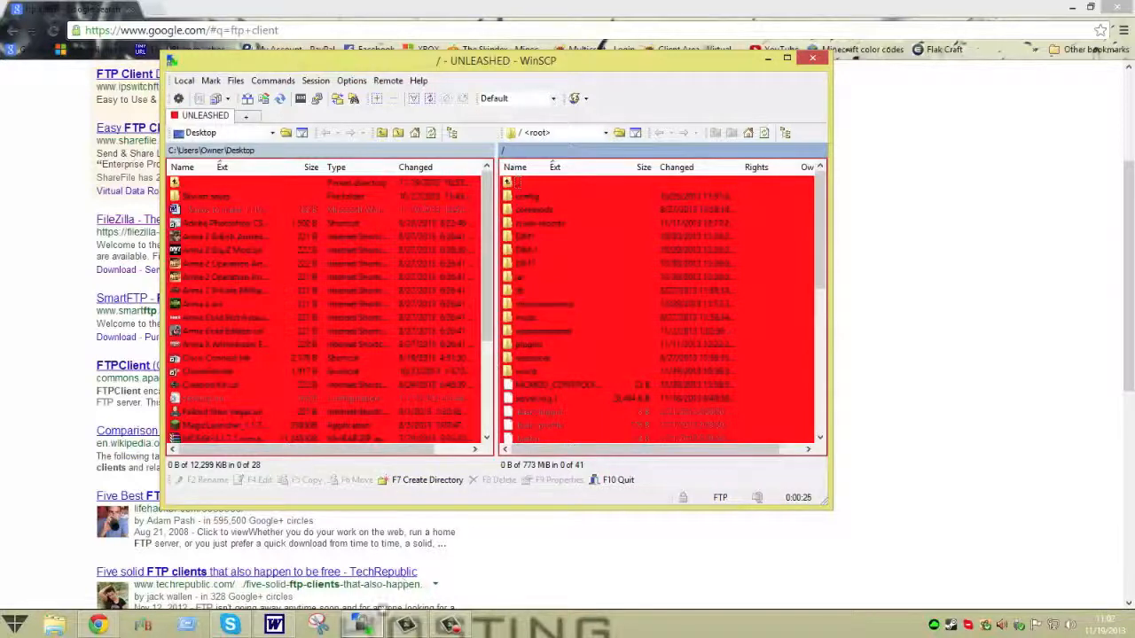
click(558, 397)
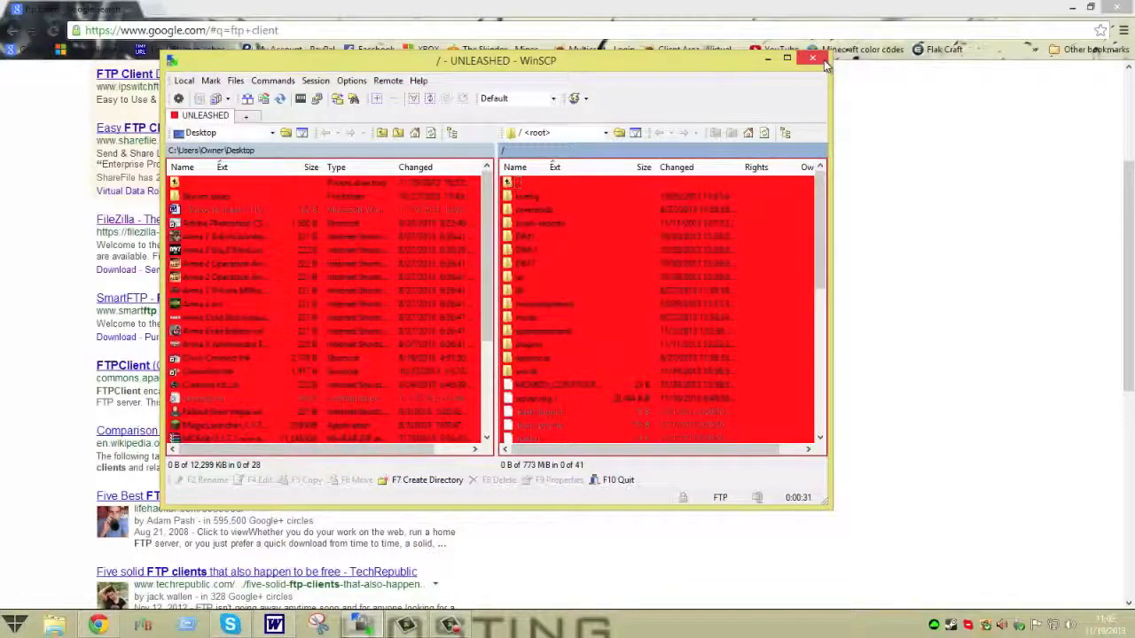
click(812, 57)
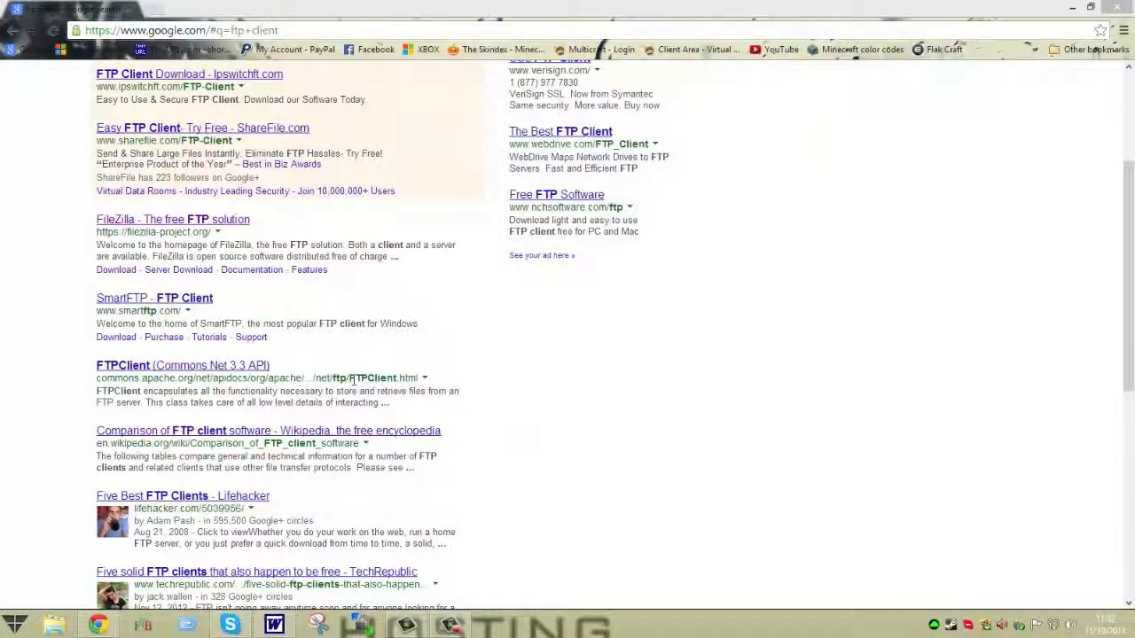
mouse_move(339, 372)
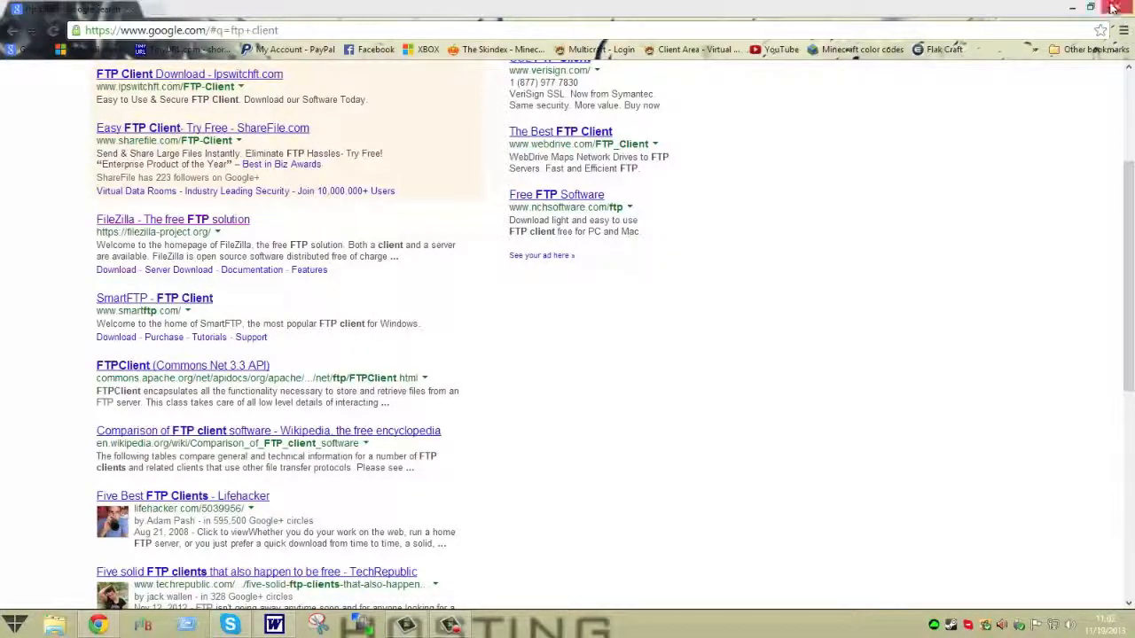
Minimise Chrome so the Virtual Gladiators desktop wallpaper shows.
click(1092, 7)
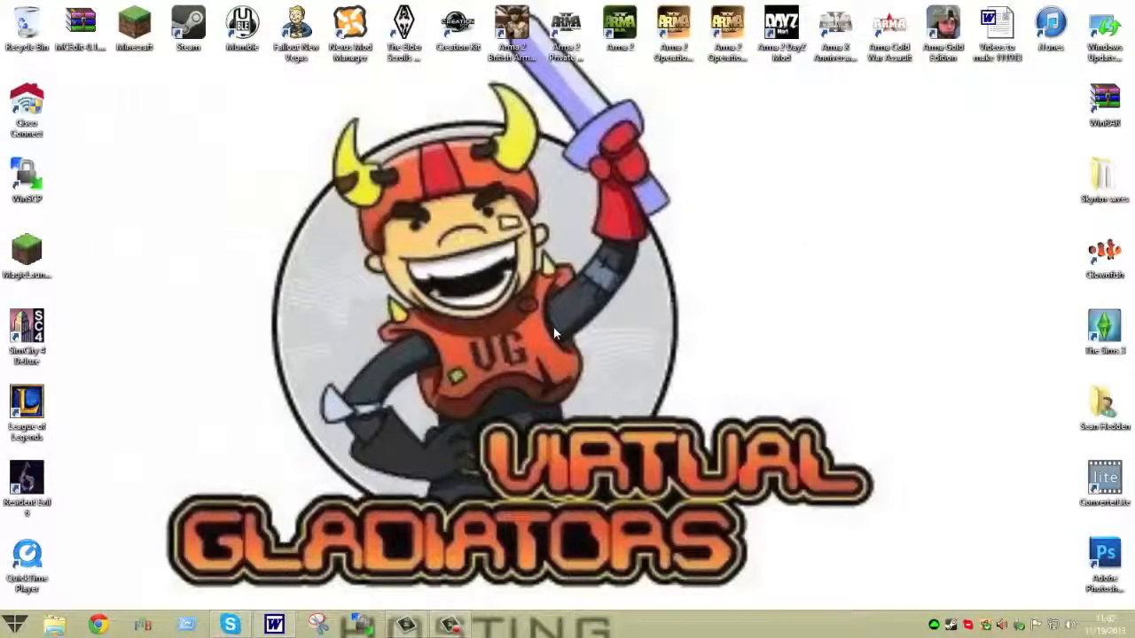